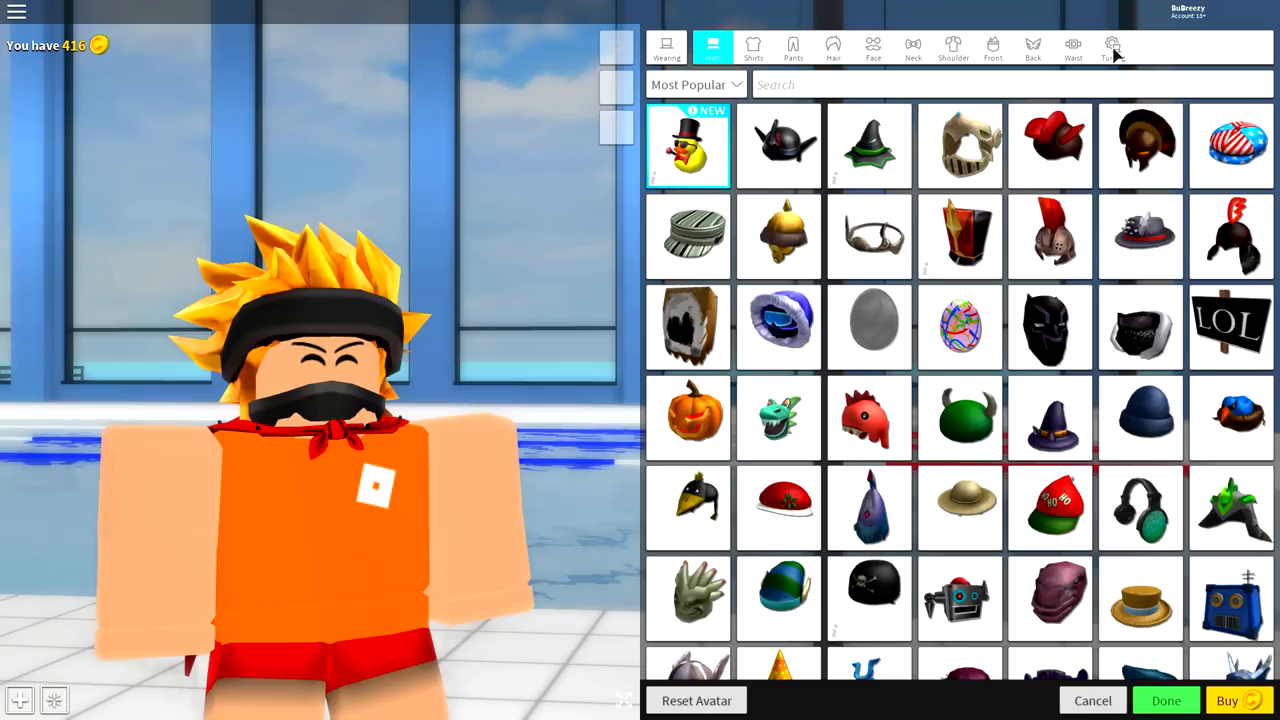
# View the Wearing list to take off the Captain Underpants cape and blond ninja hair
pyautogui.click(1112, 46)
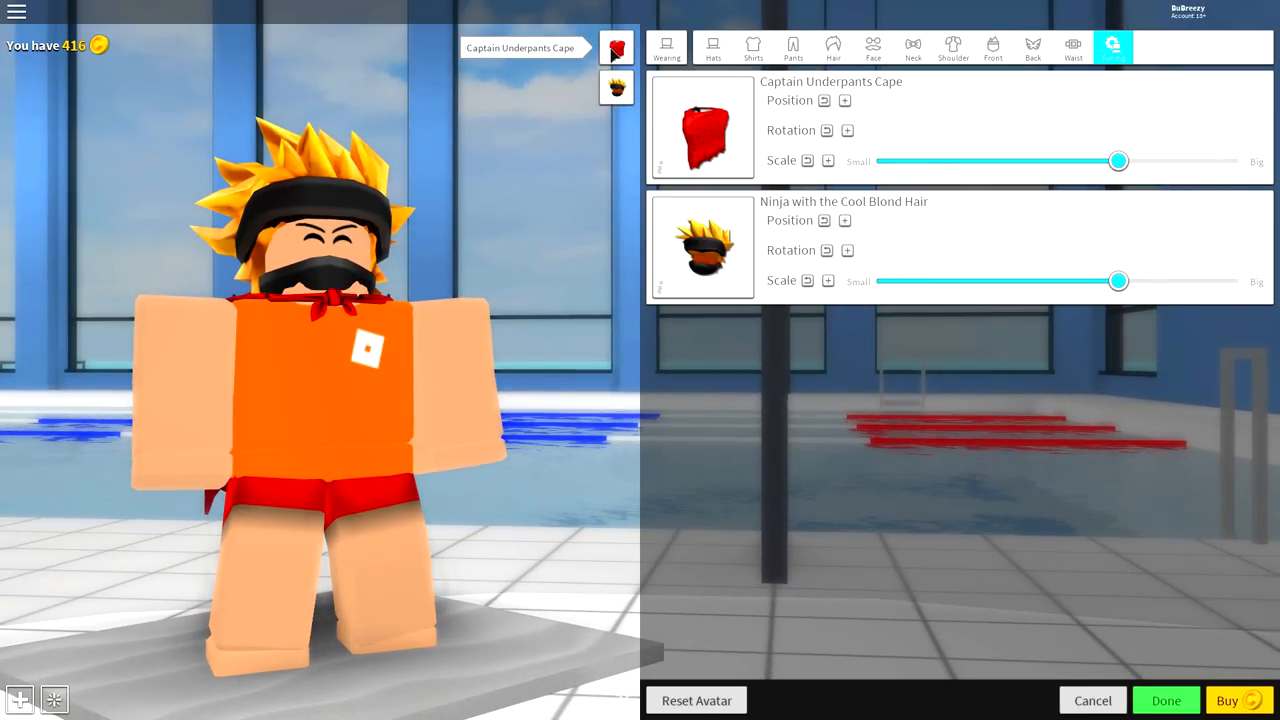
pyautogui.moveTo(624, 220)
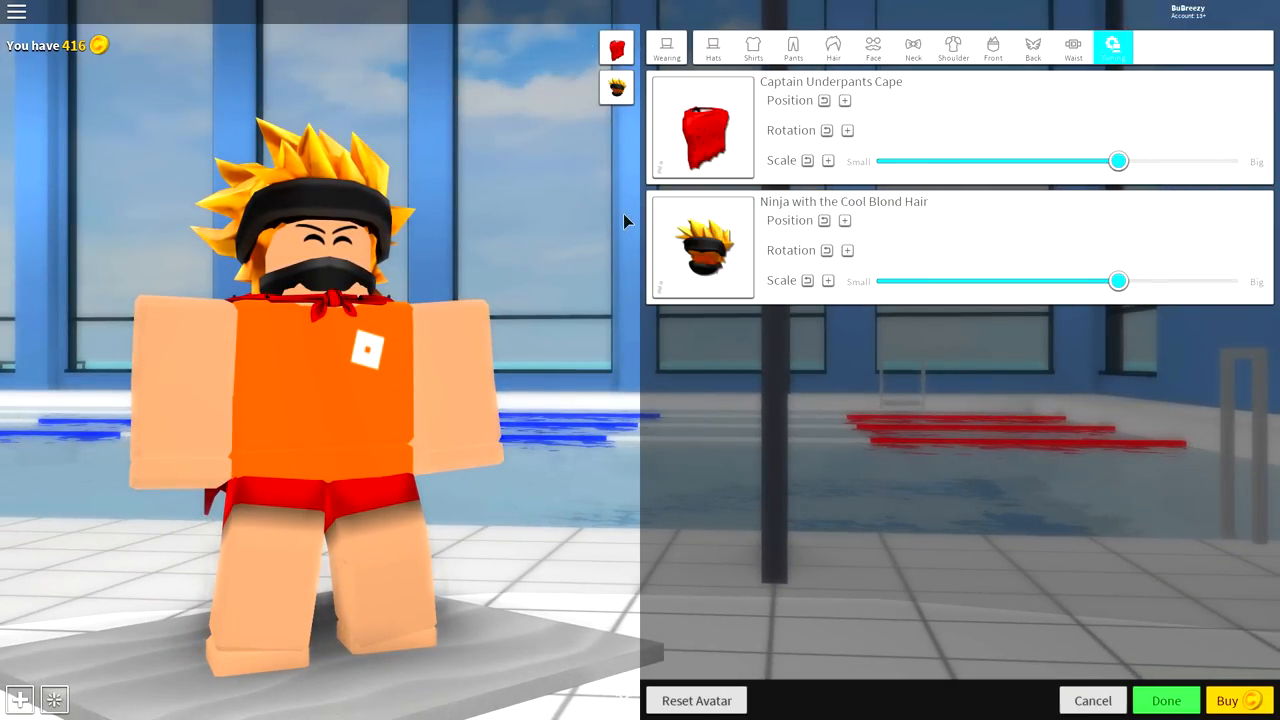
pyautogui.moveTo(616, 88)
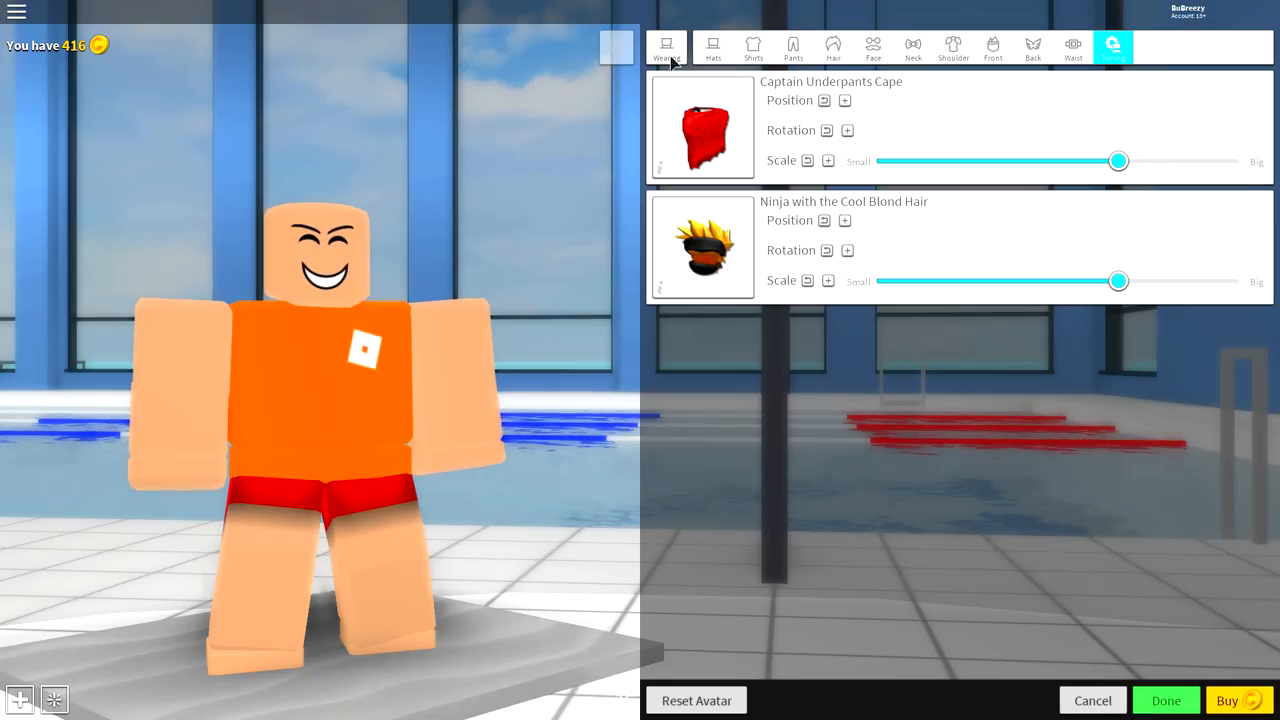
# Search 'pal f' under Body > Faces and equip the Pal Face
pyautogui.click(666, 48)
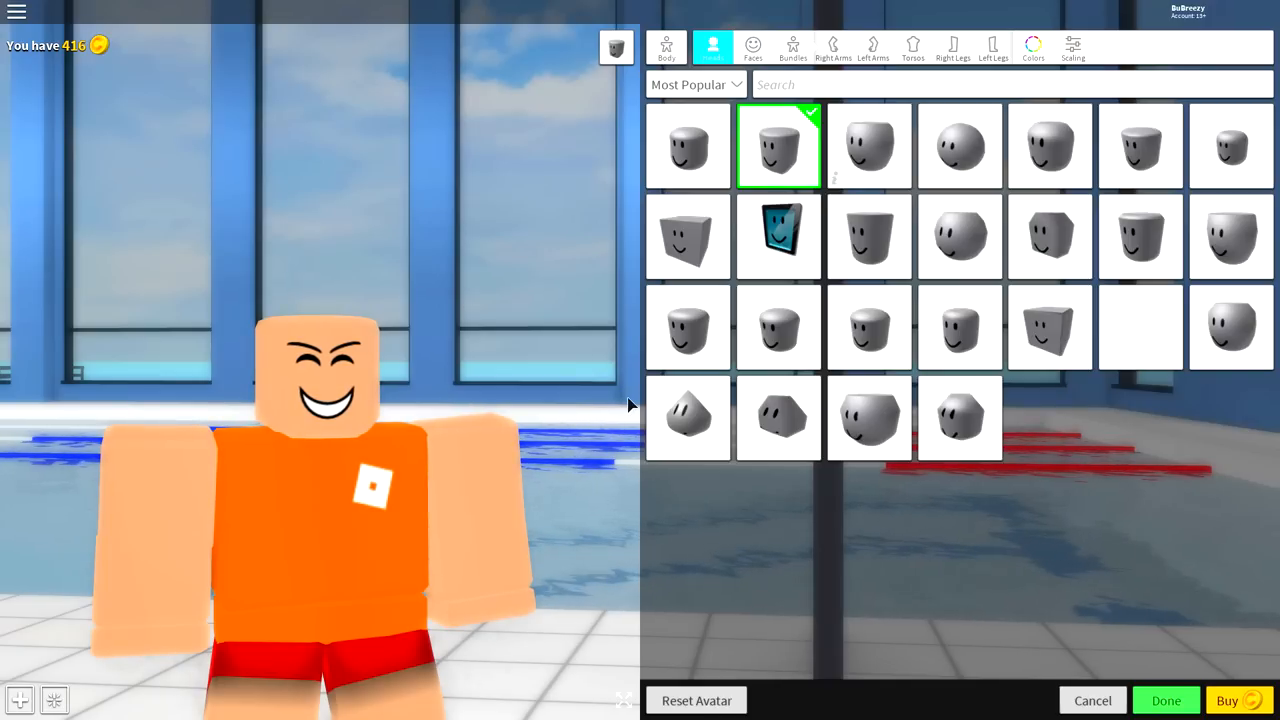
pyautogui.click(752, 46)
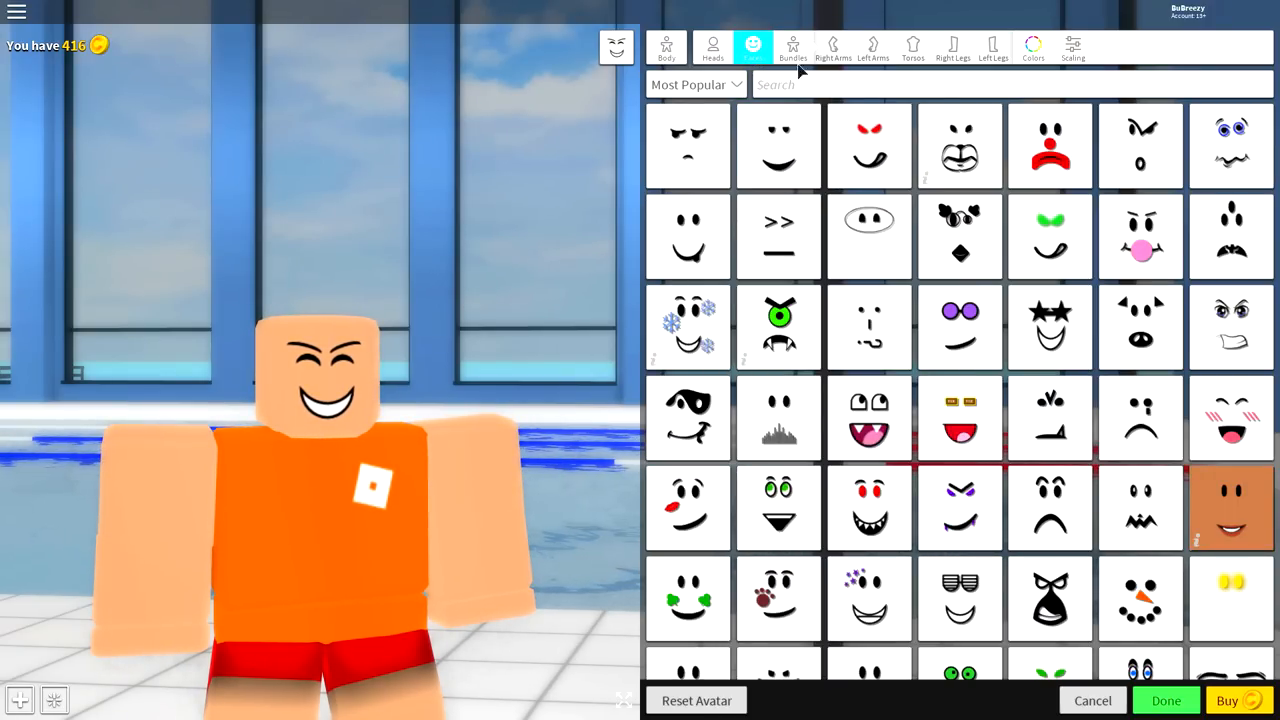
pyautogui.write('pal face')
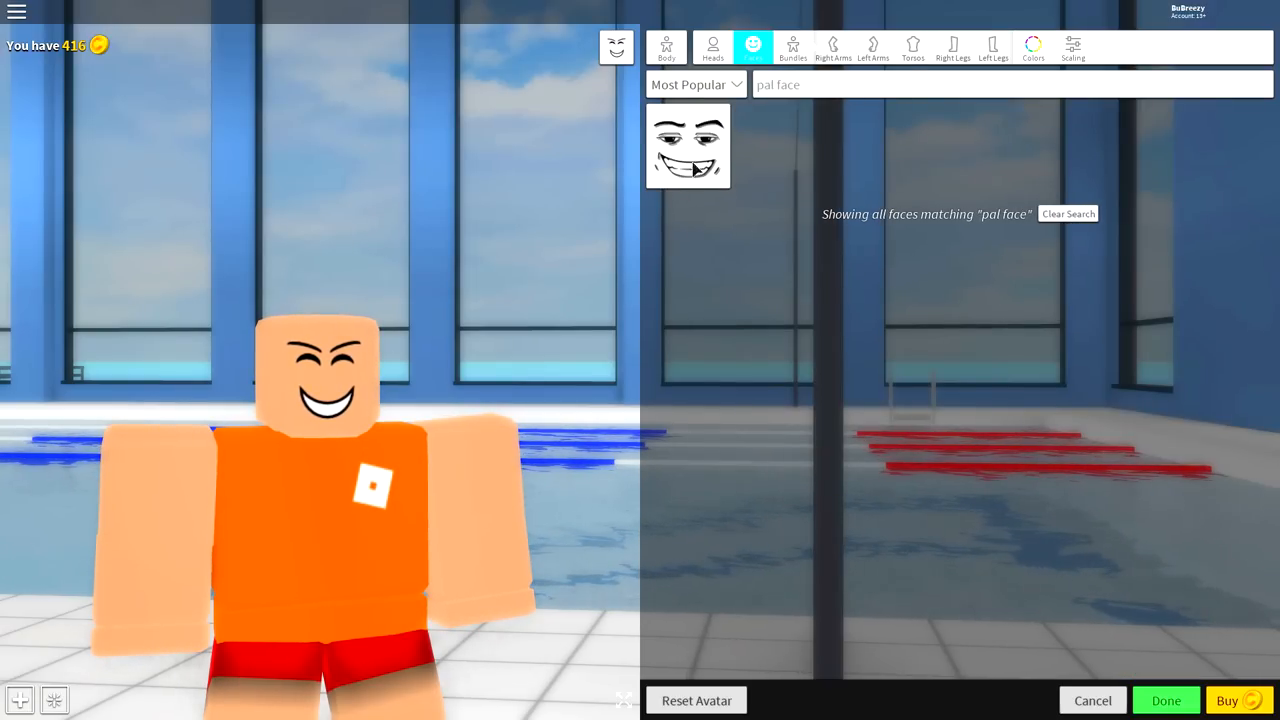
pyautogui.click(688, 144)
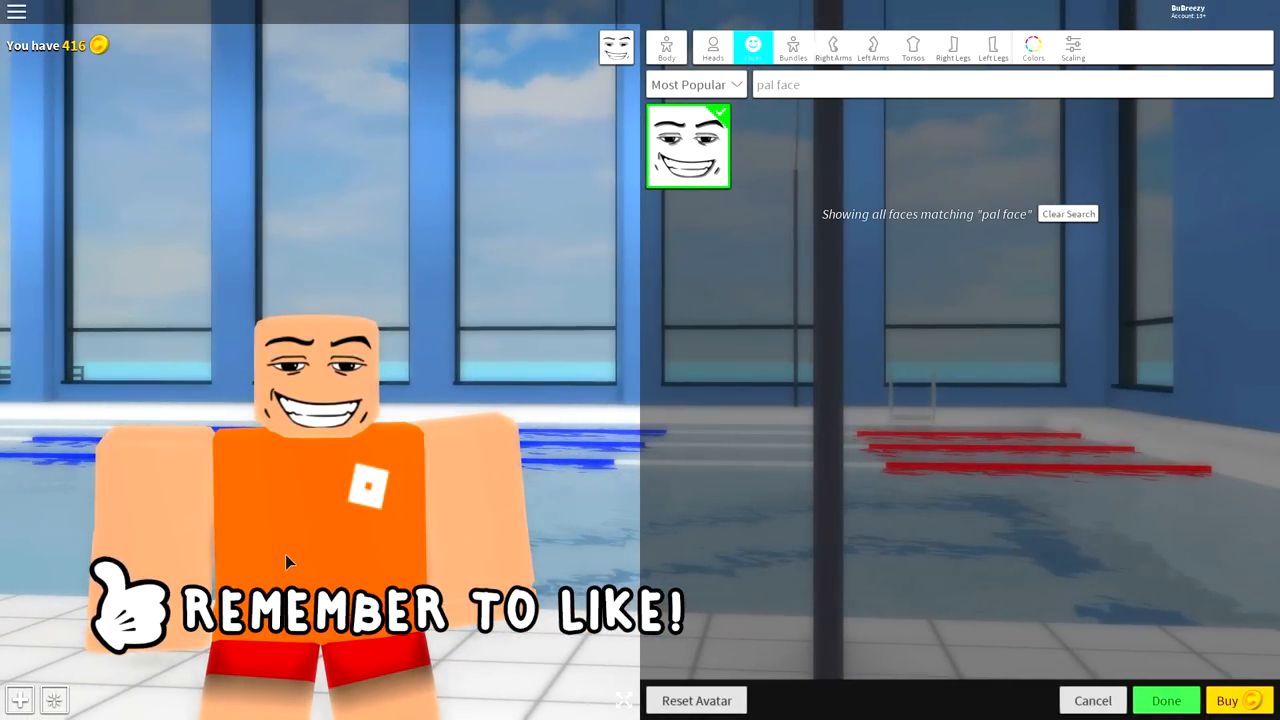
pyautogui.moveTo(776, 40)
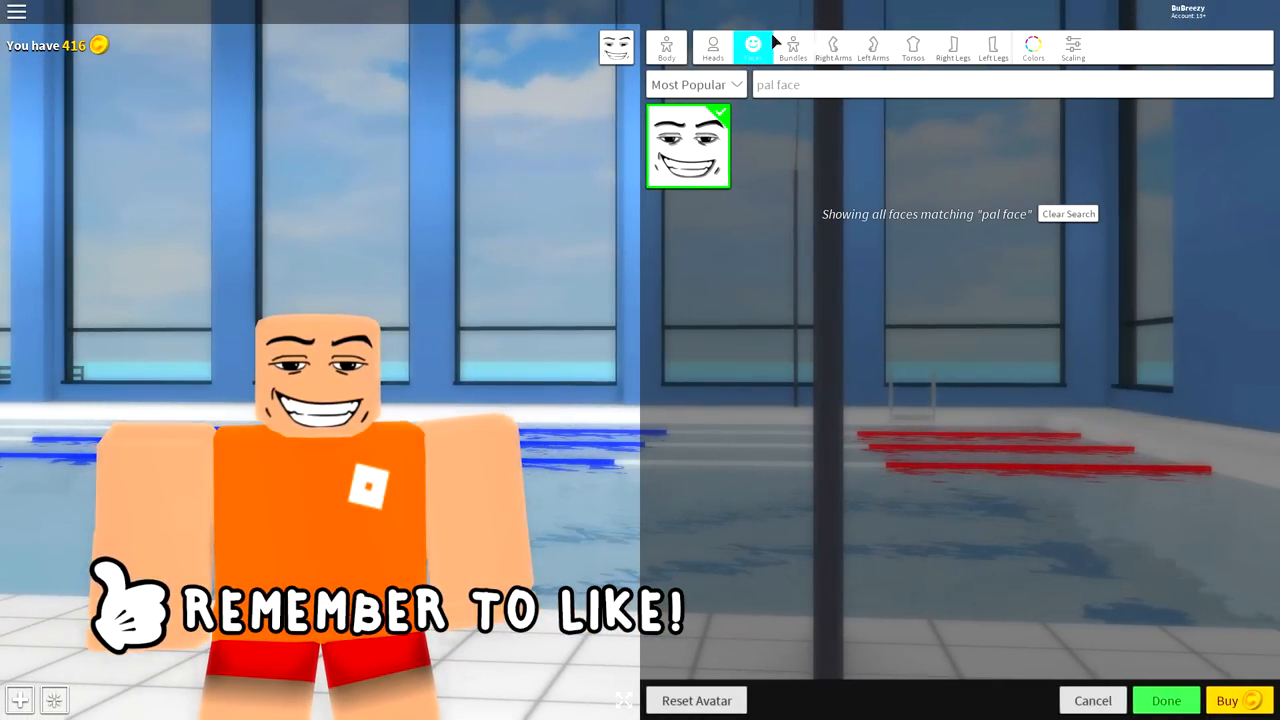
# Search 'super' and equip the muscular super right arm, then the matching left arm
pyautogui.click(832, 48)
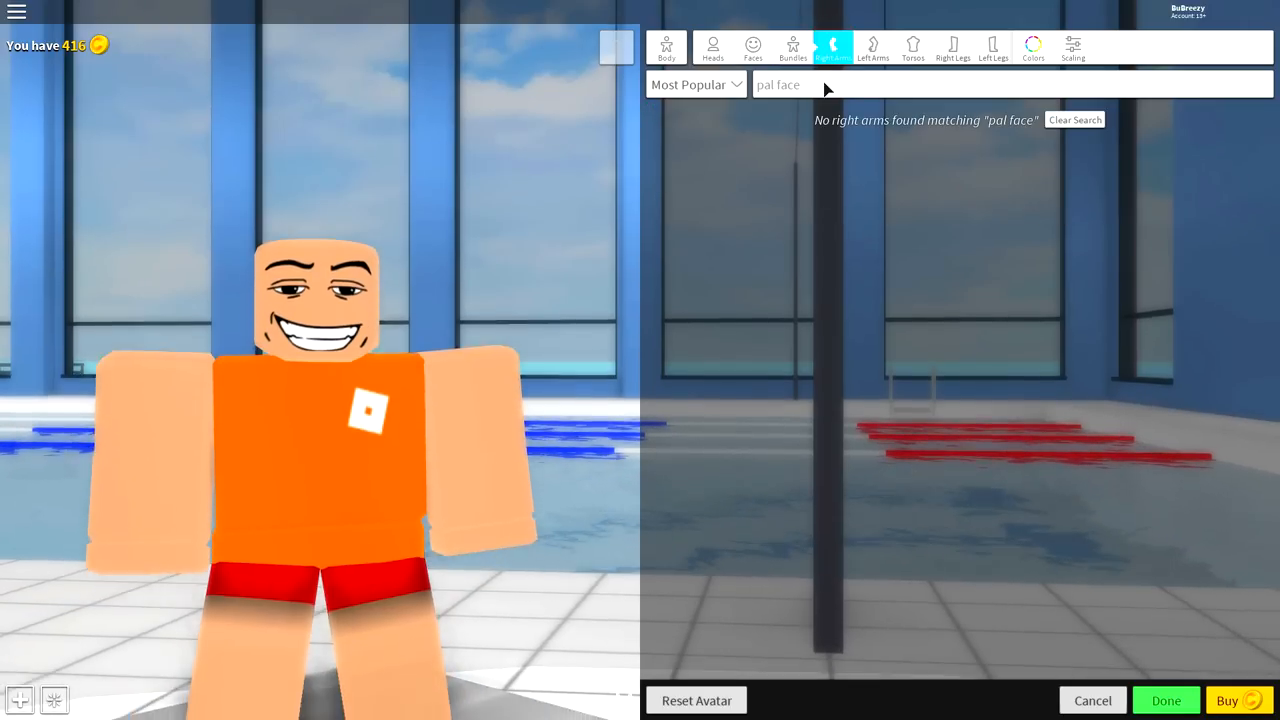
pyautogui.write('super')
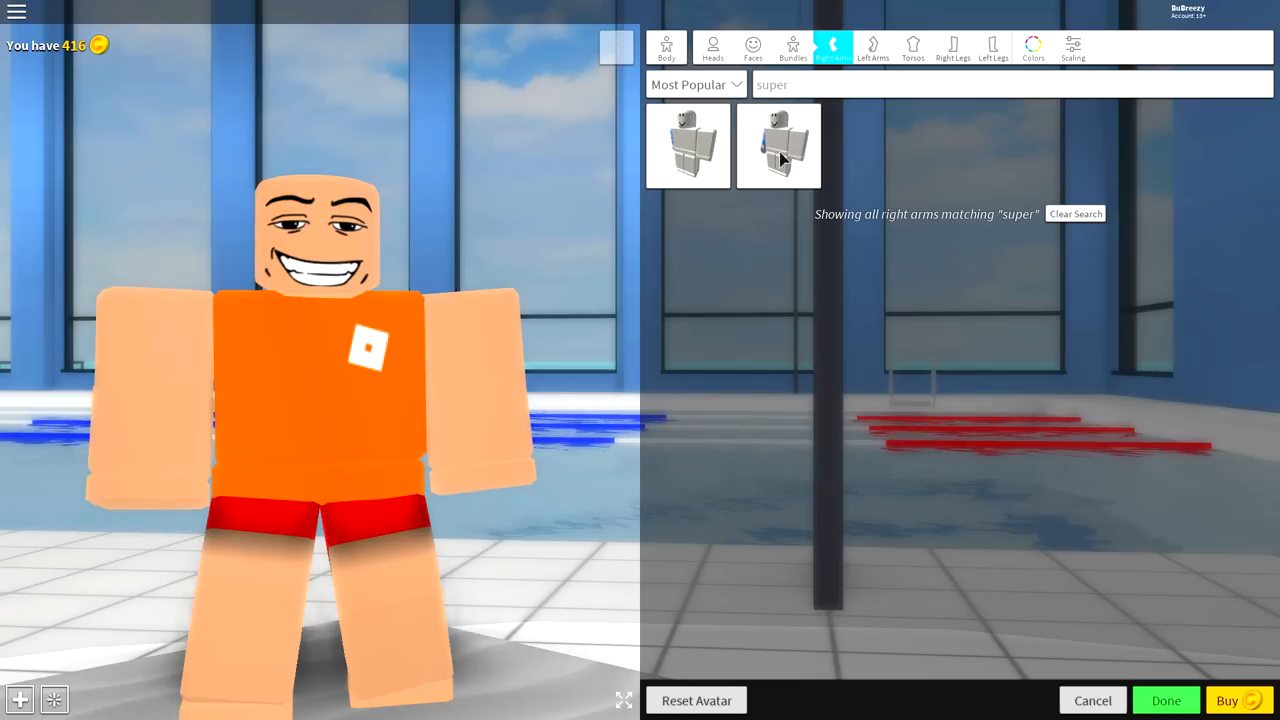
pyautogui.click(780, 146)
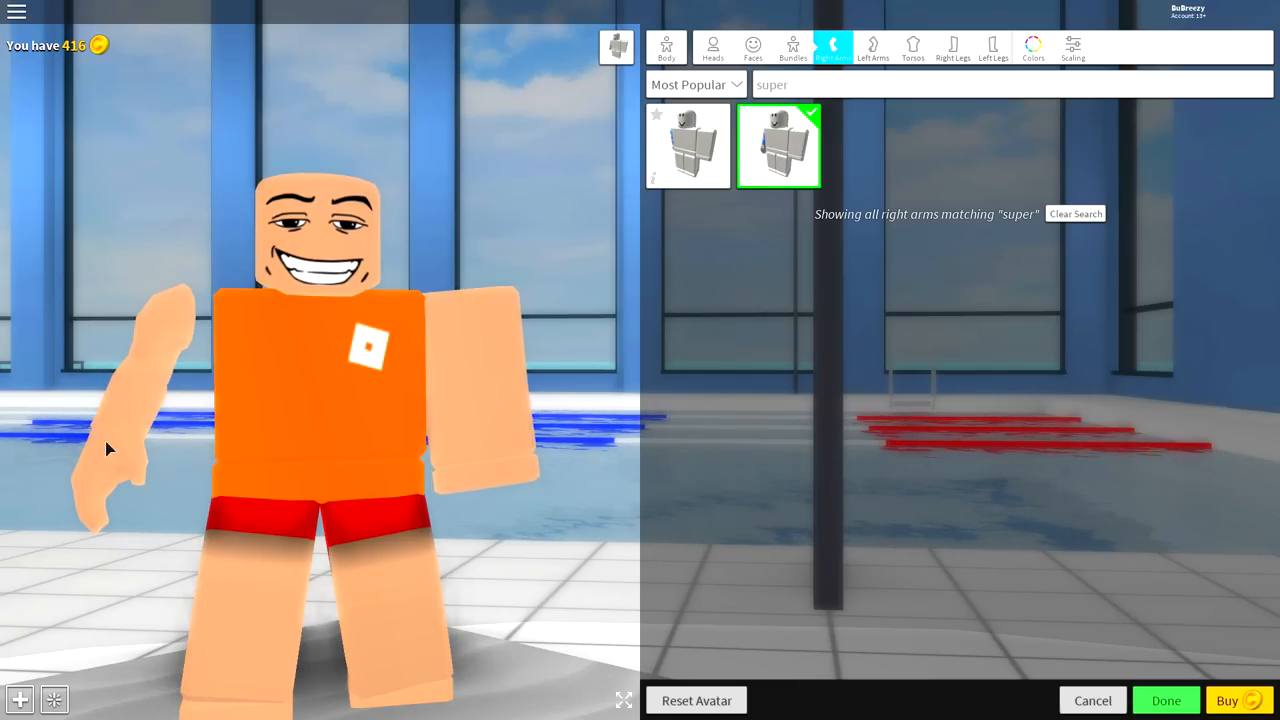
pyautogui.click(688, 144)
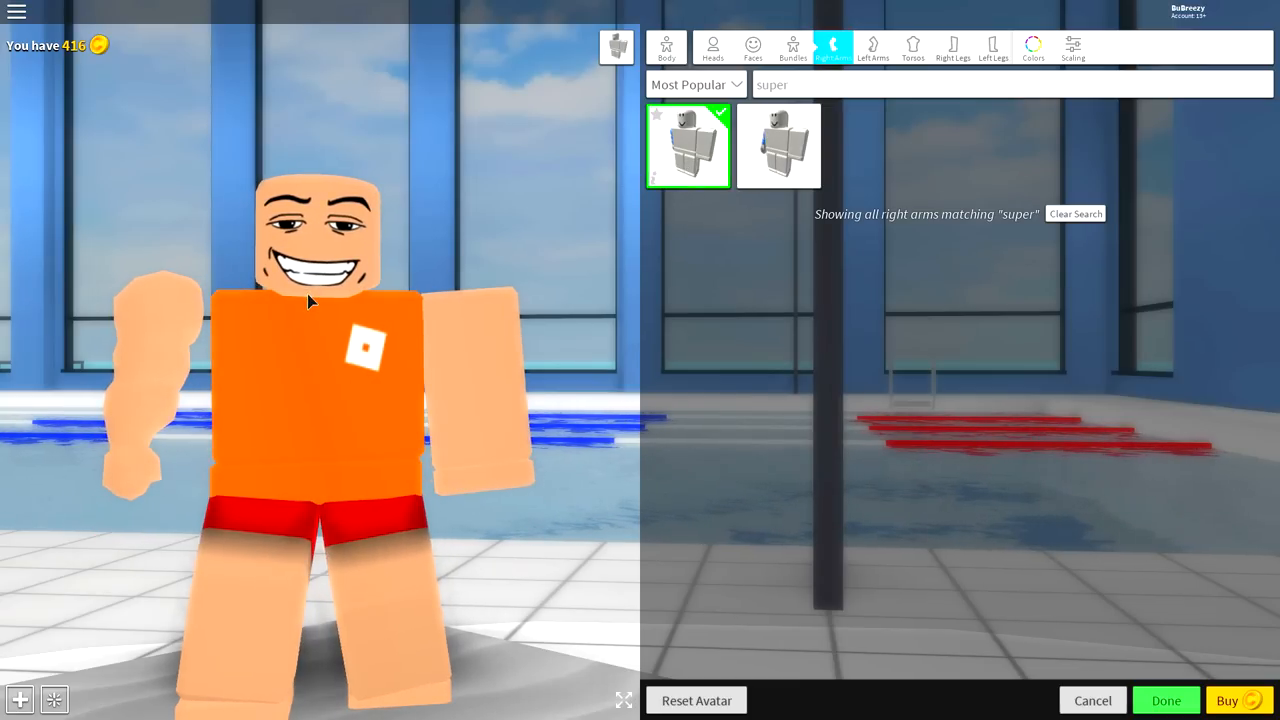
pyautogui.click(872, 48)
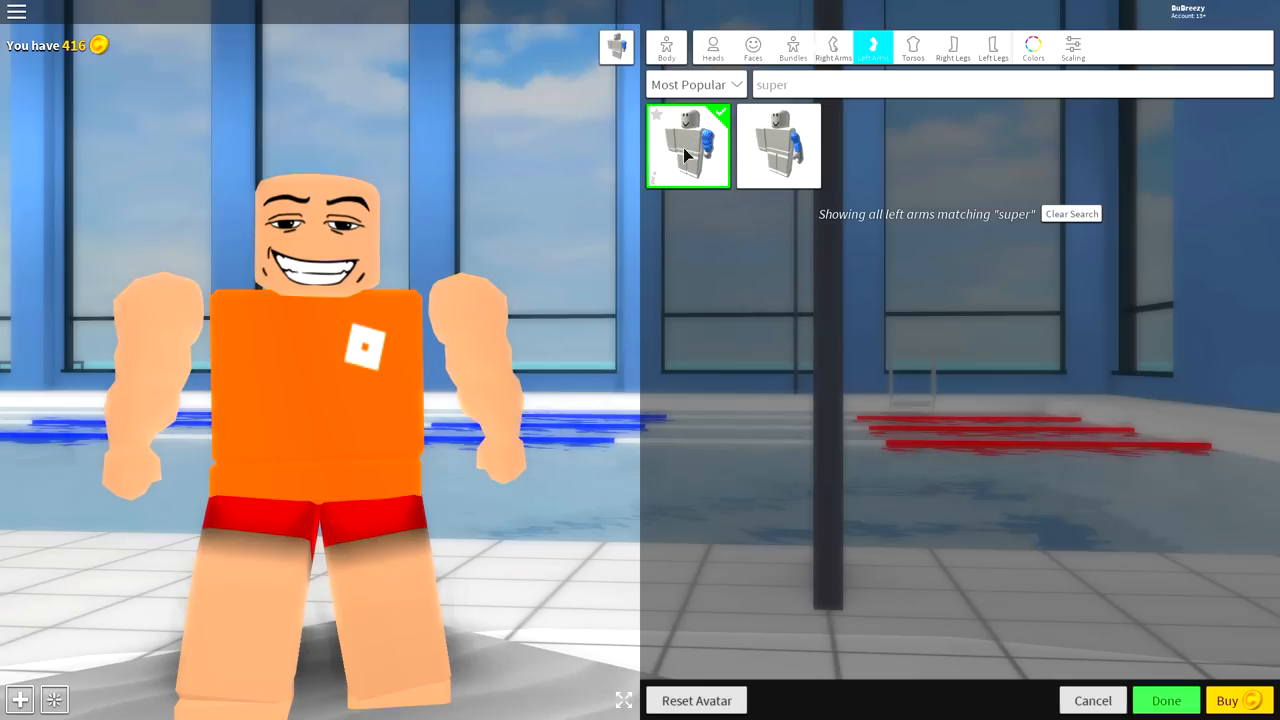
# Equip the super muscular torso, right leg and left leg from the 'super' results
pyautogui.click(912, 48)
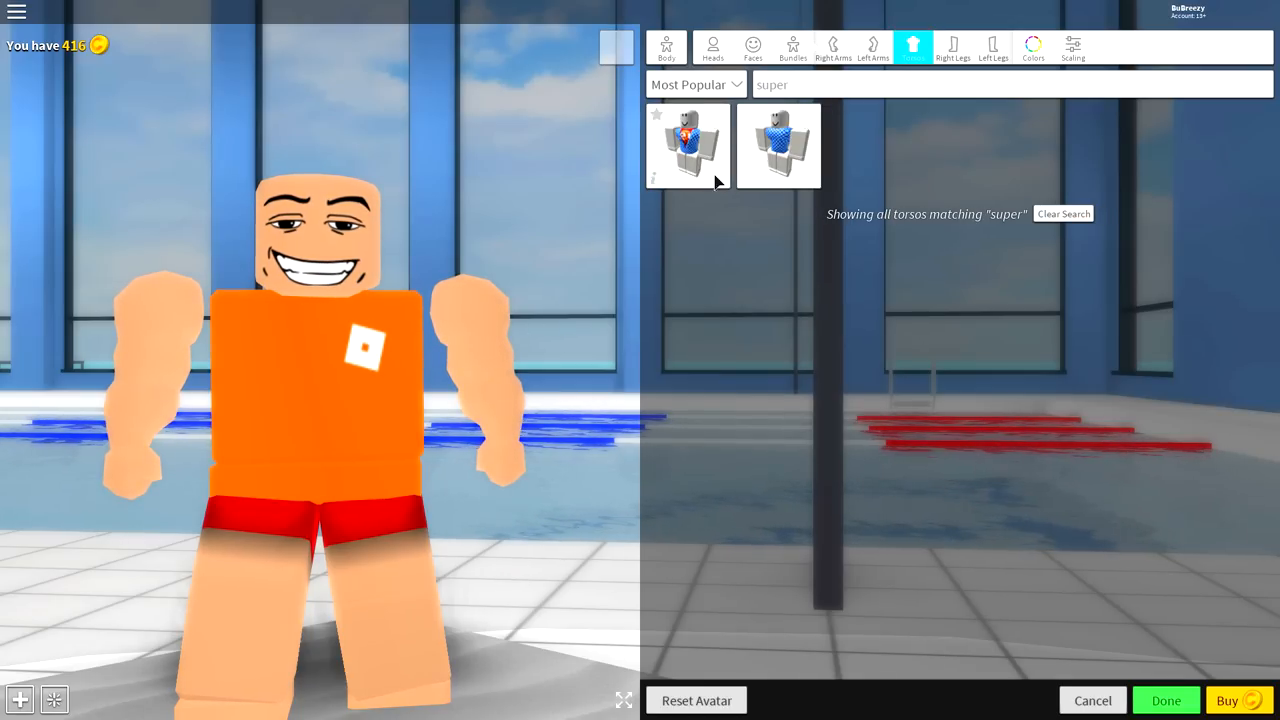
pyautogui.click(688, 146)
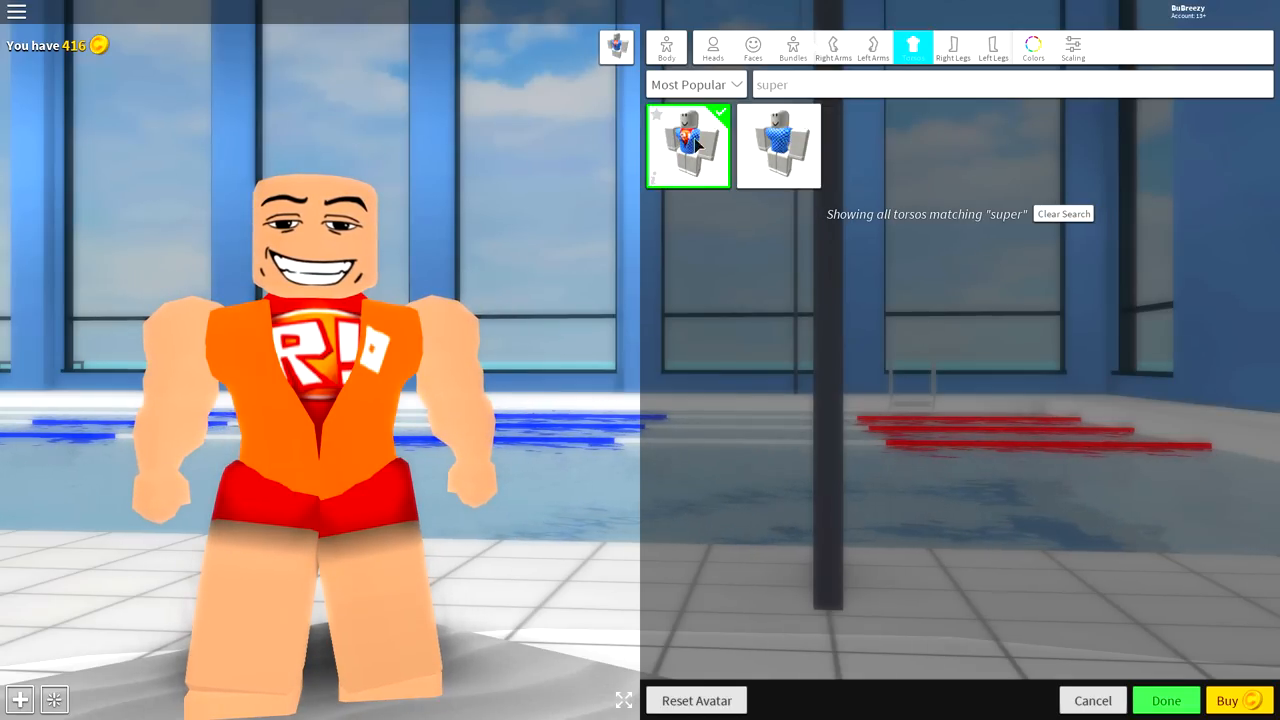
pyautogui.click(780, 144)
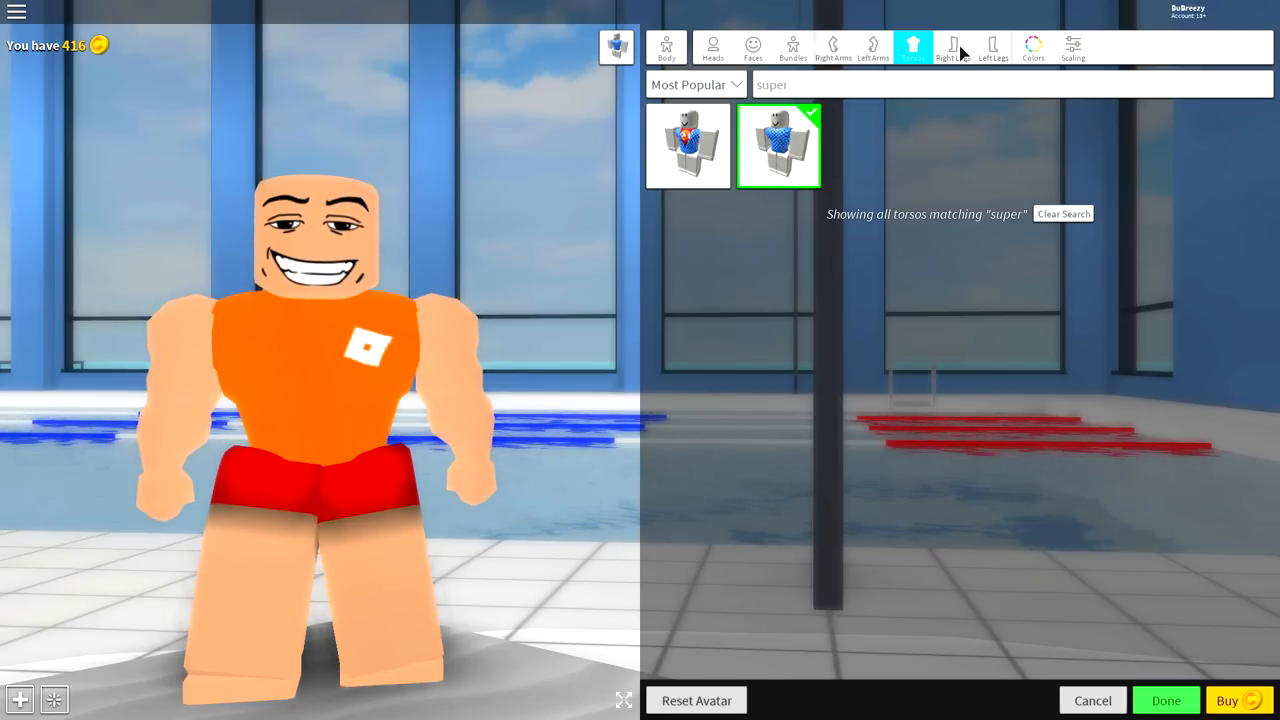
pyautogui.click(952, 48)
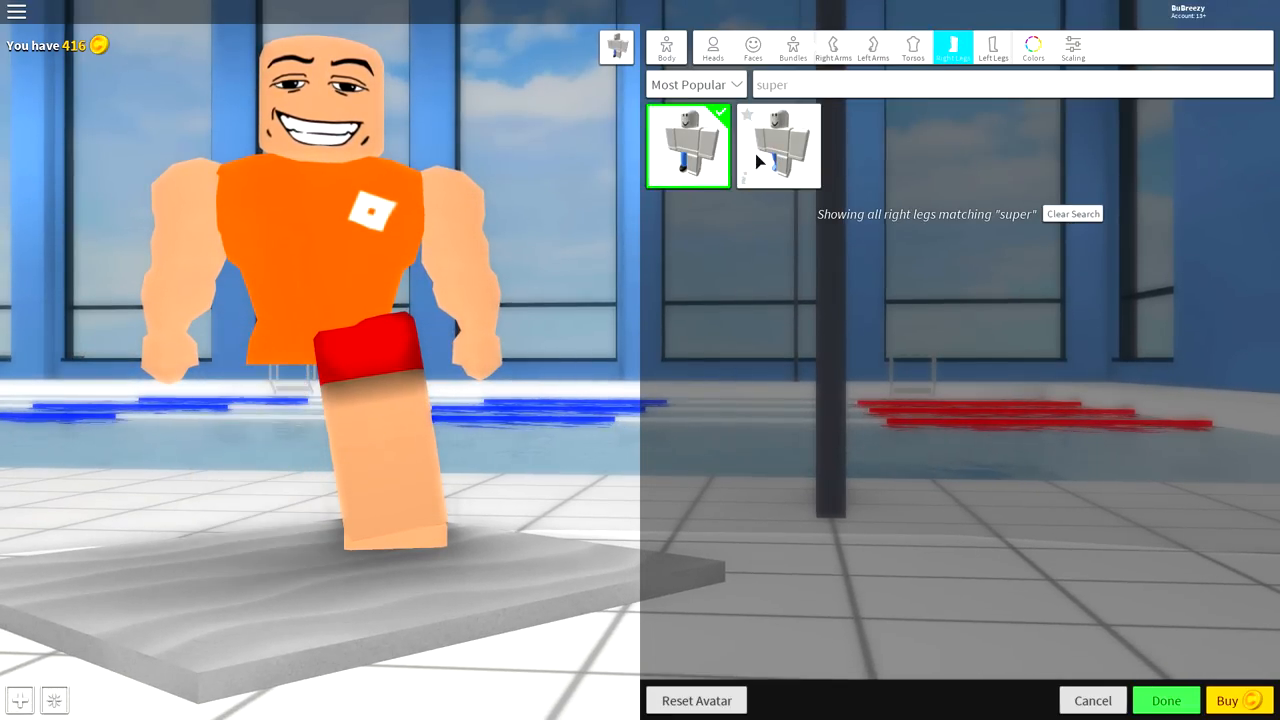
pyautogui.click(992, 48)
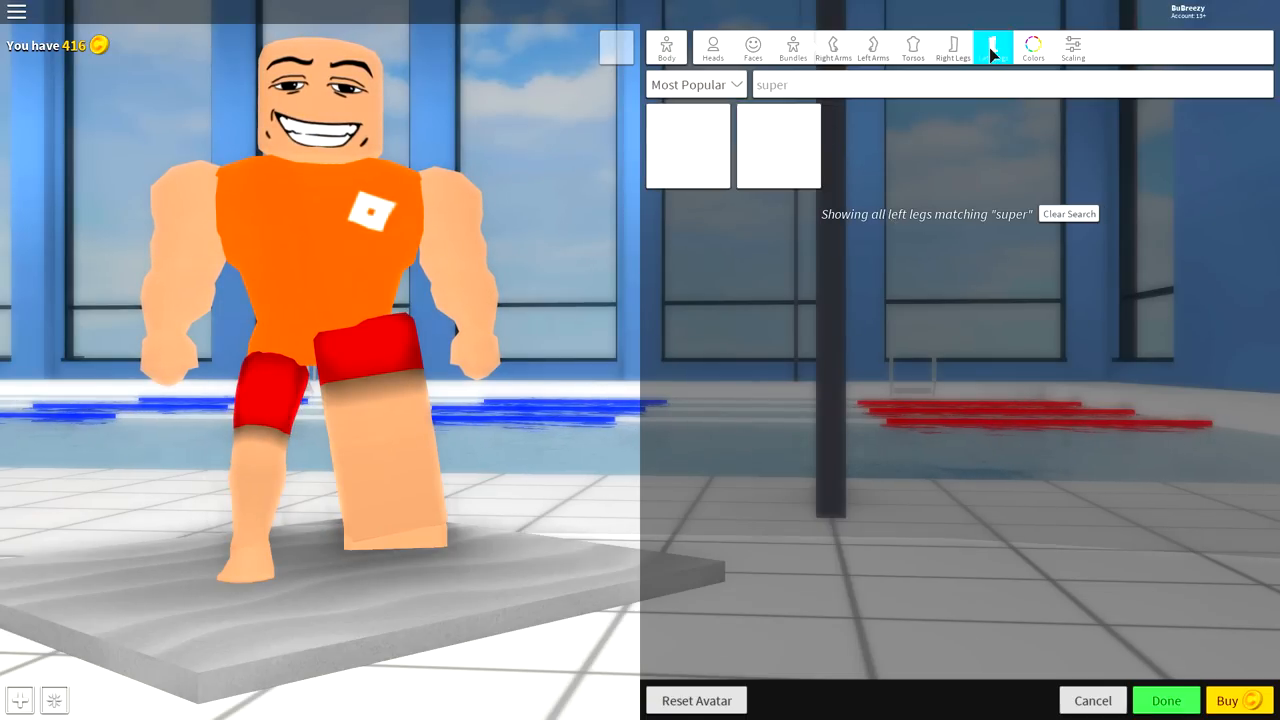
pyautogui.click(780, 146)
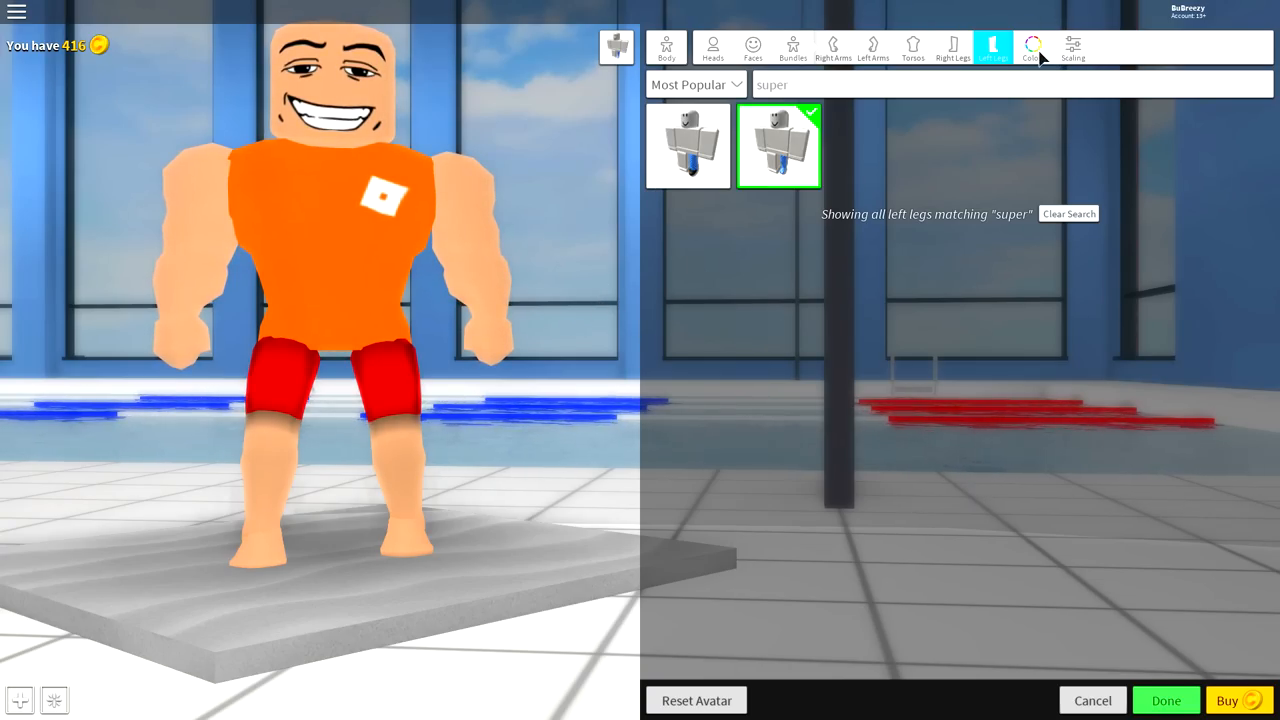
# Colour both of the avatar's arms grey in the body colour settings
pyautogui.click(1032, 48)
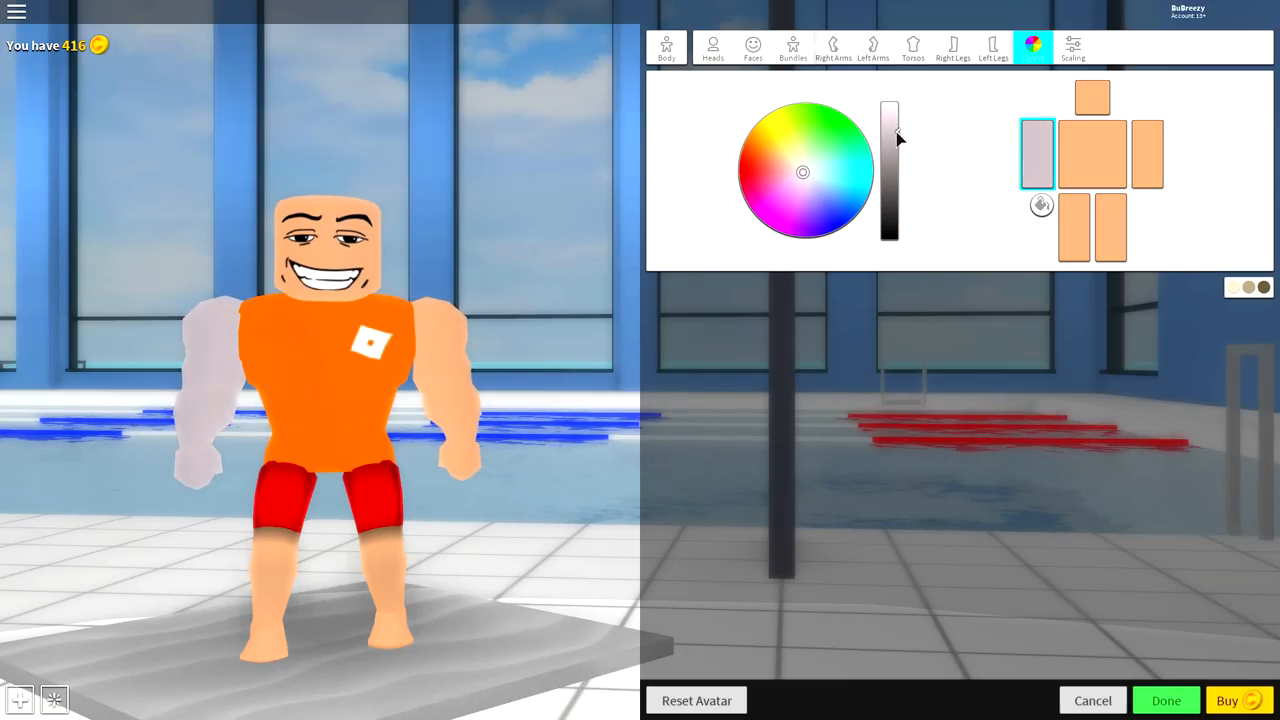
pyautogui.click(1148, 152)
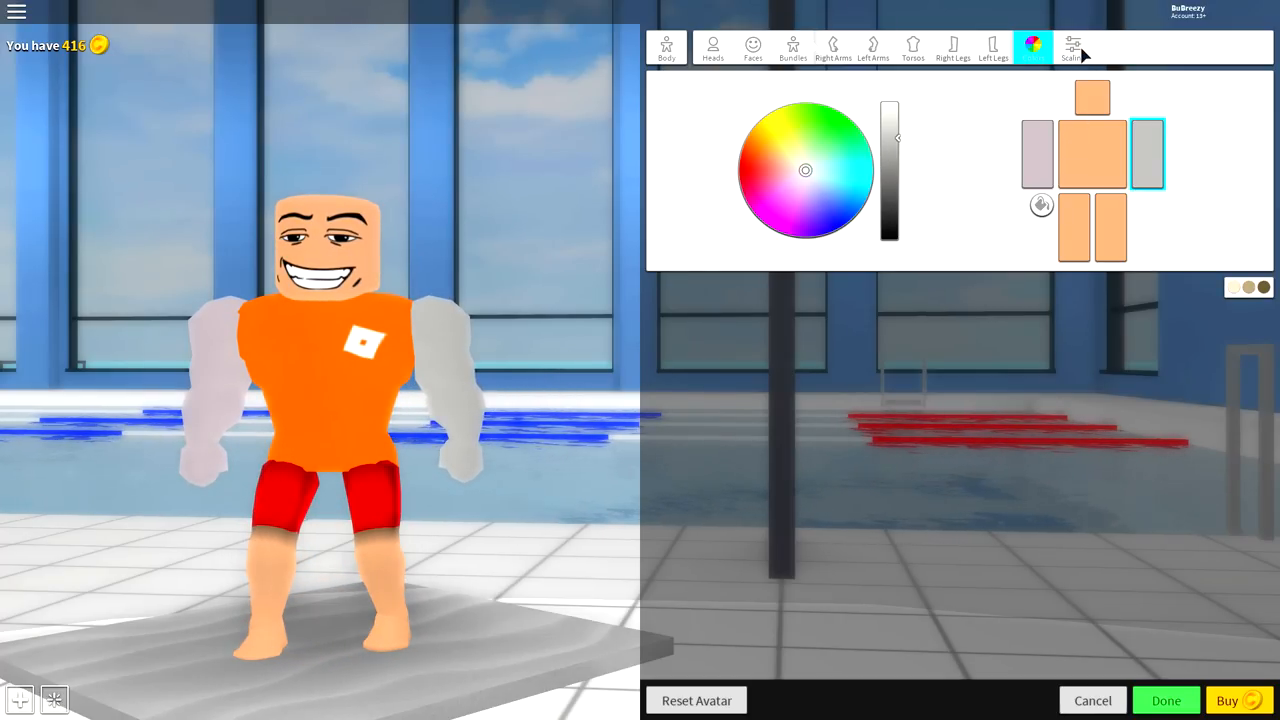
# Reduce the avatar's height with the Scale Height slider
pyautogui.click(1072, 48)
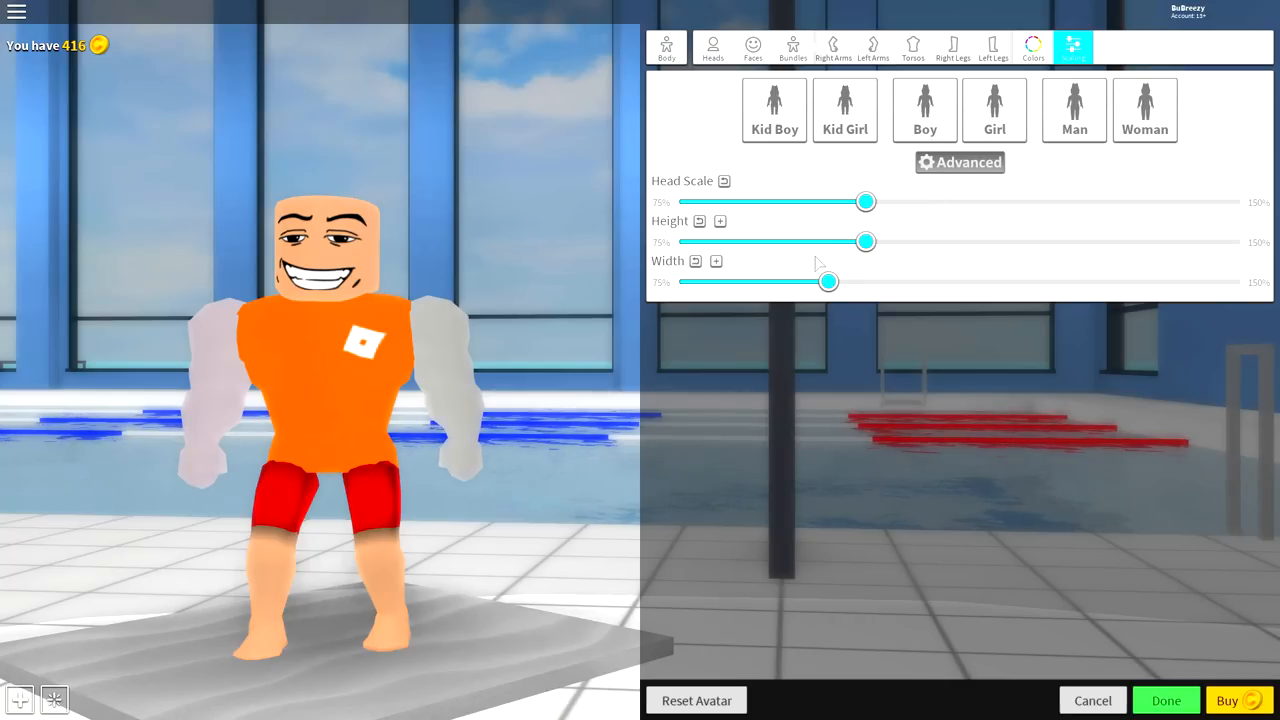
pyautogui.moveTo(866, 240); pyautogui.dragTo(800, 240)
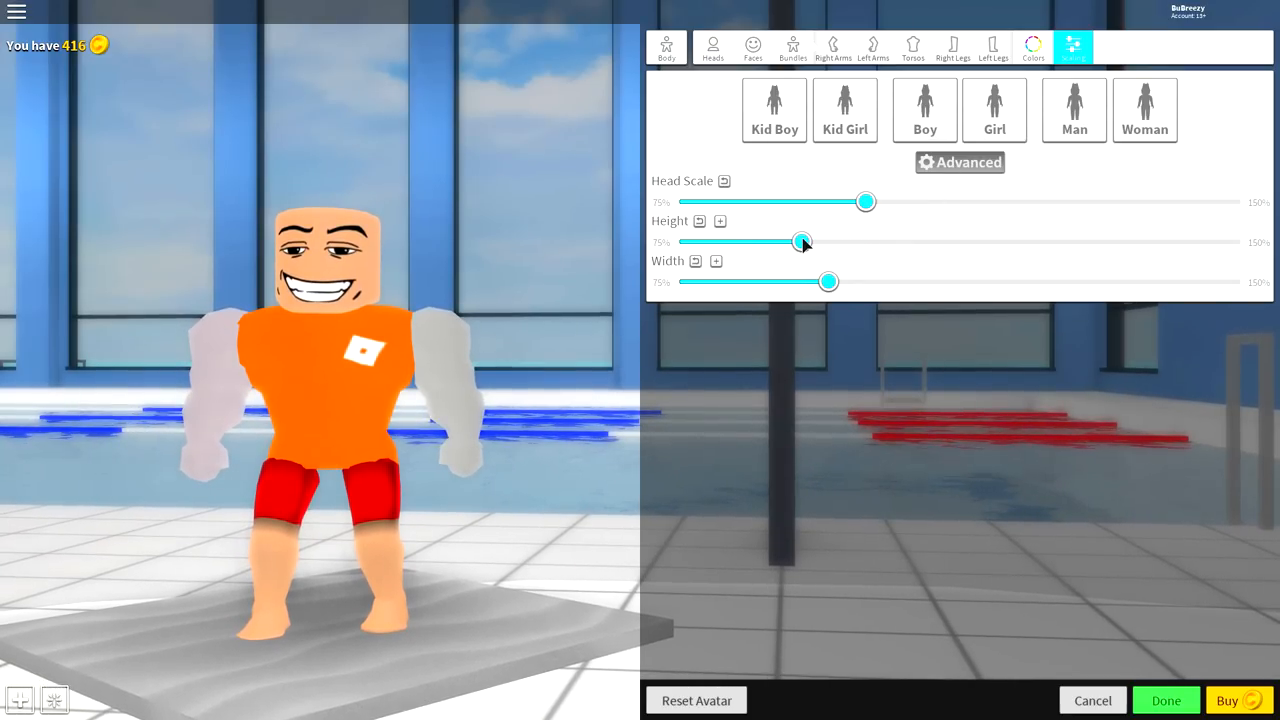
pyautogui.moveTo(804, 240); pyautogui.dragTo(830, 240)
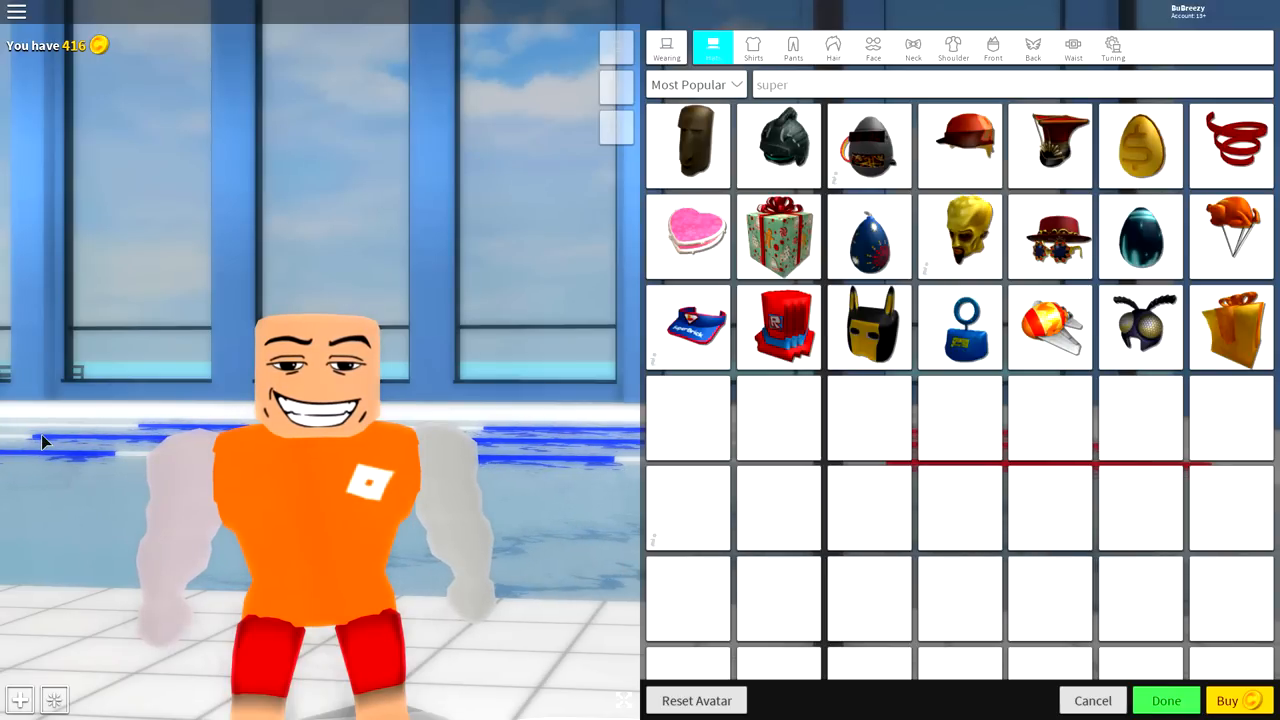
# Wear a custom shirt by item ID 227442092, the Saiyan armor shirt
pyautogui.scroll(-3)
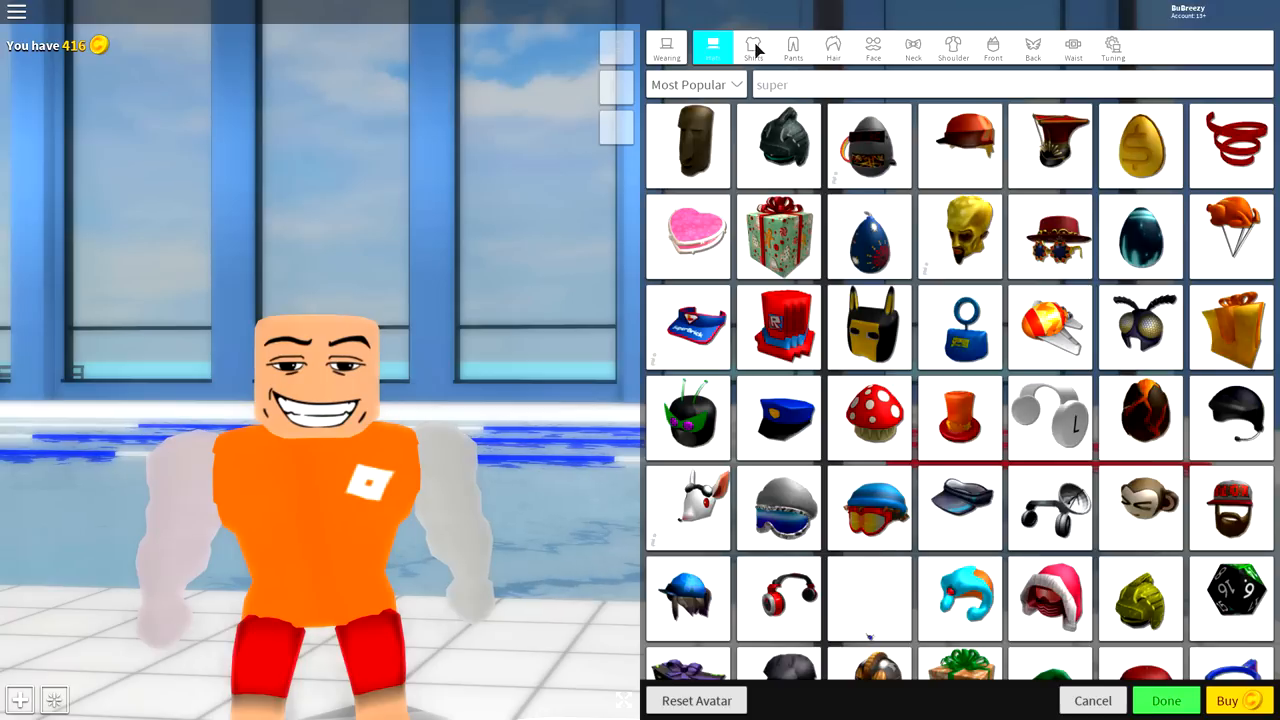
pyautogui.click(752, 48)
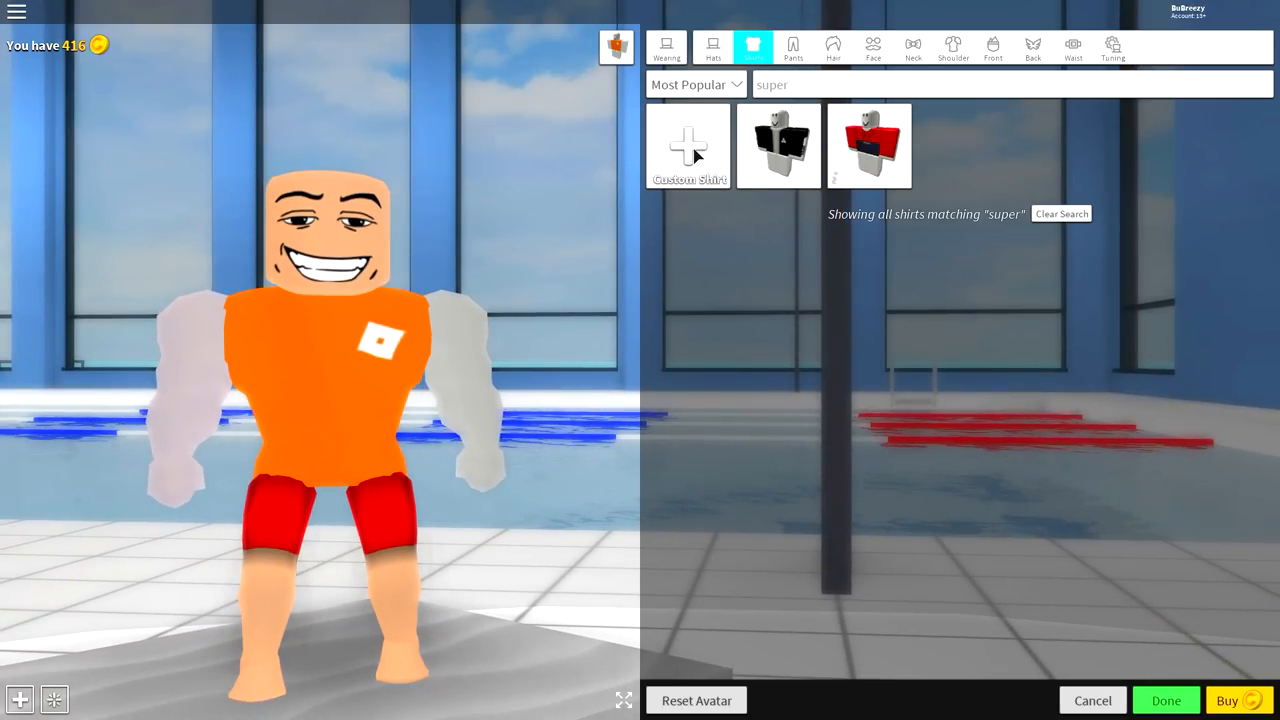
pyautogui.click(688, 144)
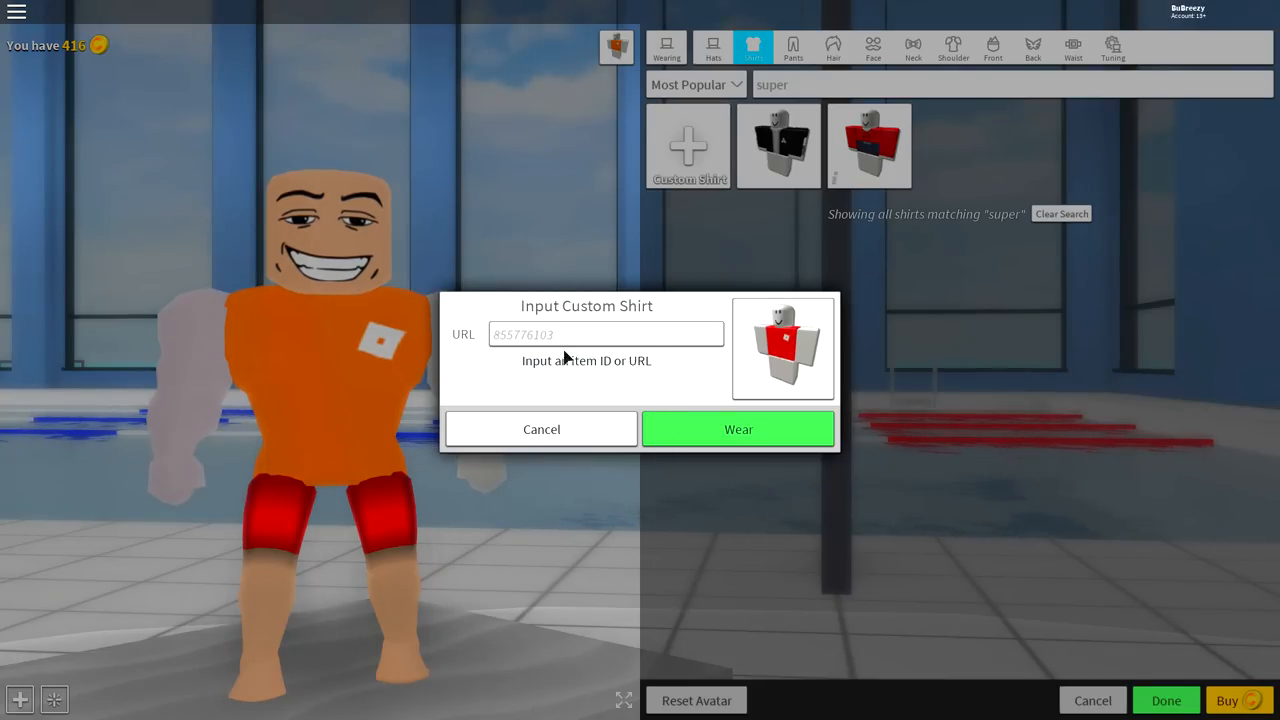
pyautogui.click(608, 334)
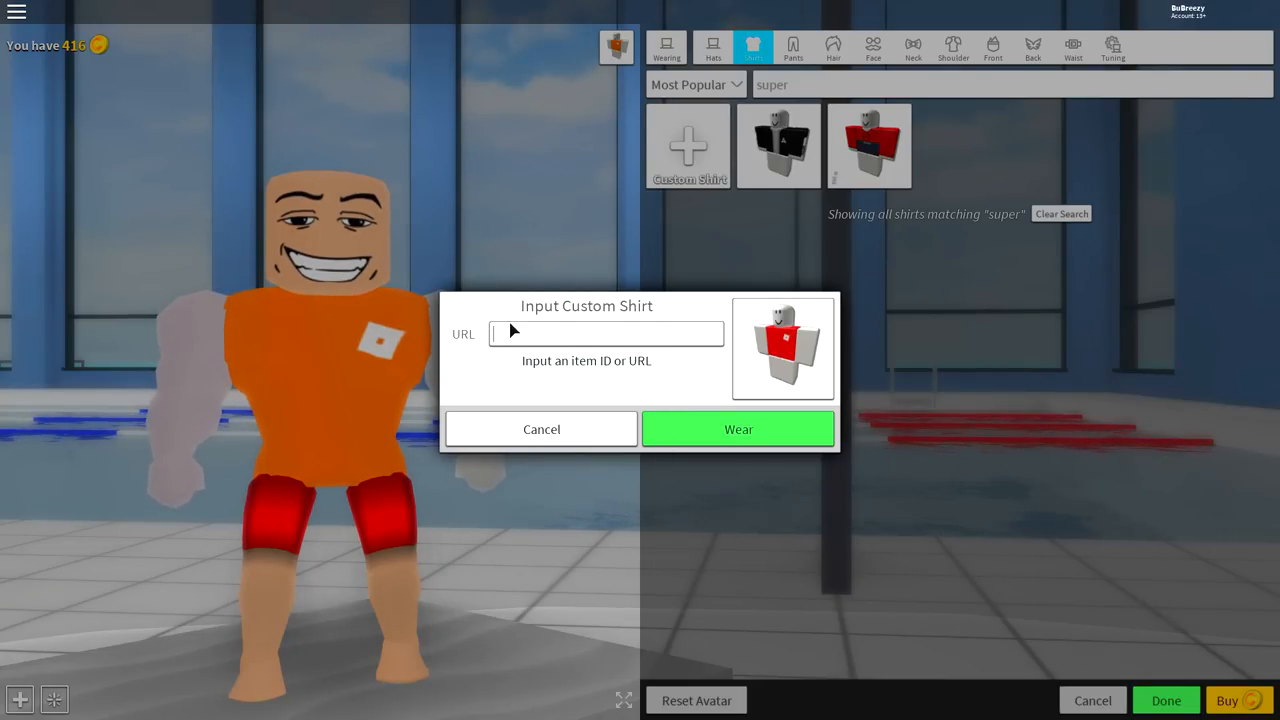
pyautogui.write('227442092')
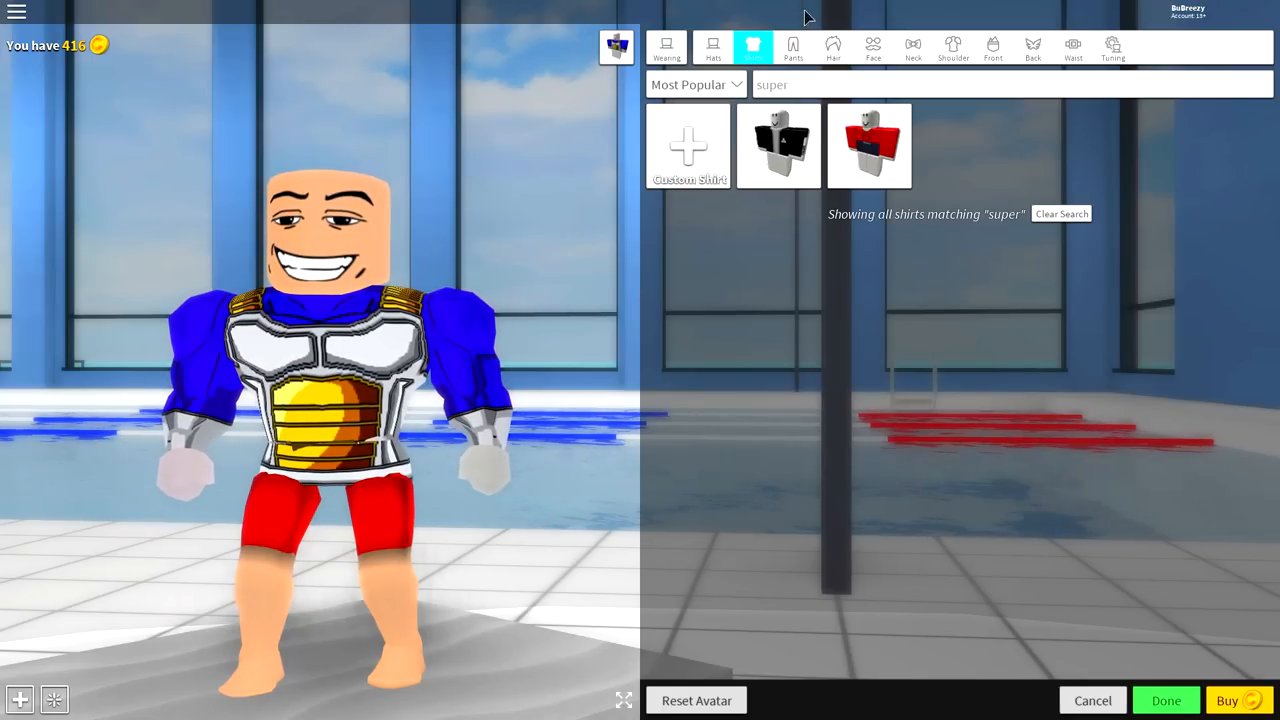
# Wear custom pants by item ID 224692544, the blue Saiyan pants with white boots
pyautogui.click(792, 48)
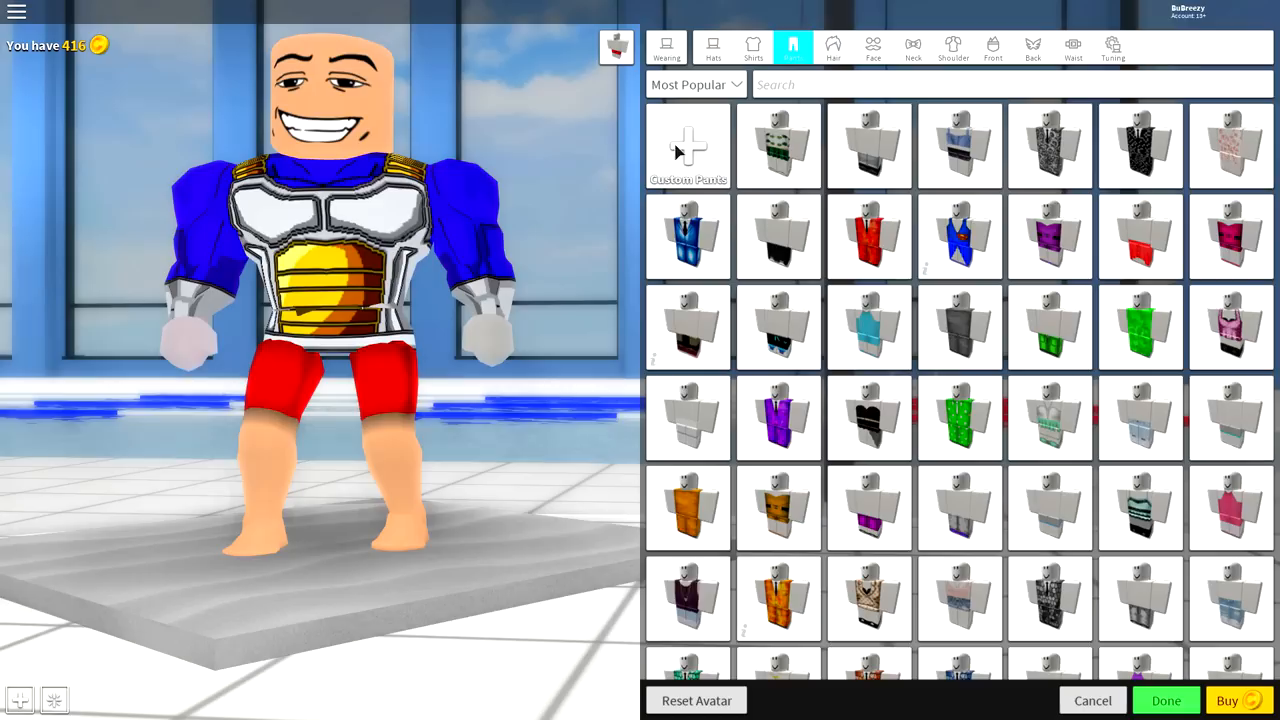
pyautogui.click(688, 148)
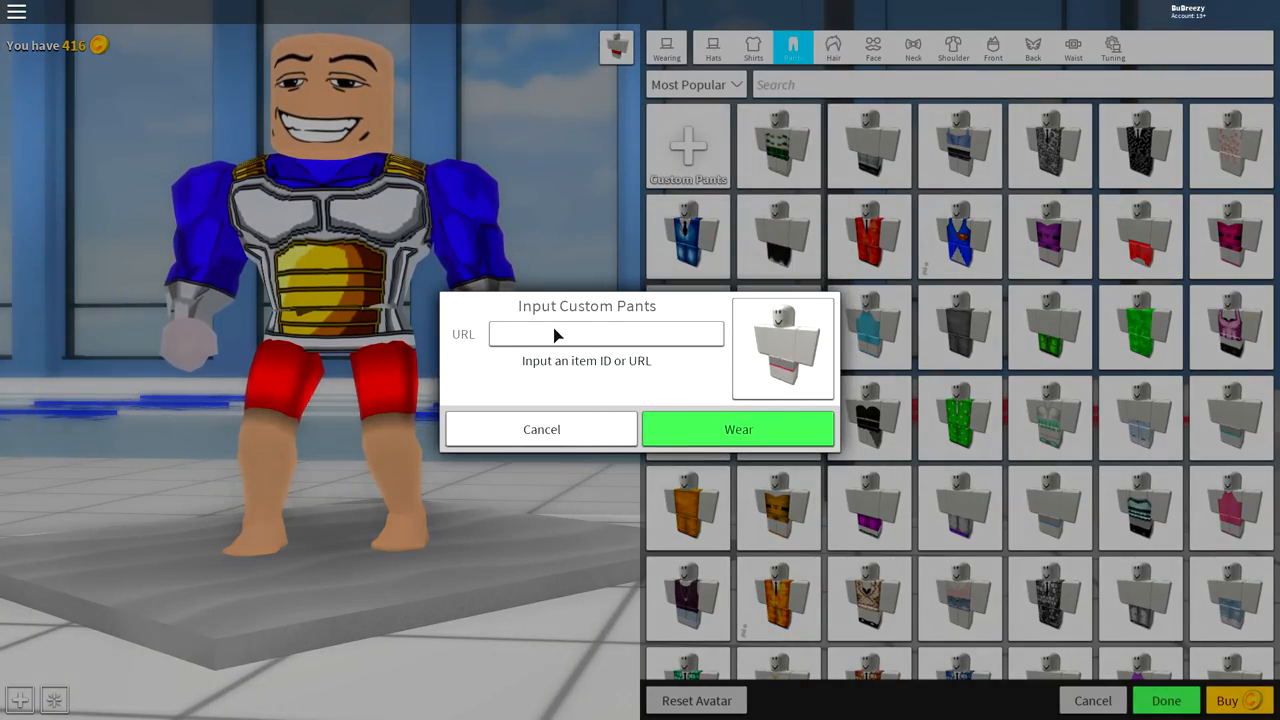
pyautogui.write('224692544')
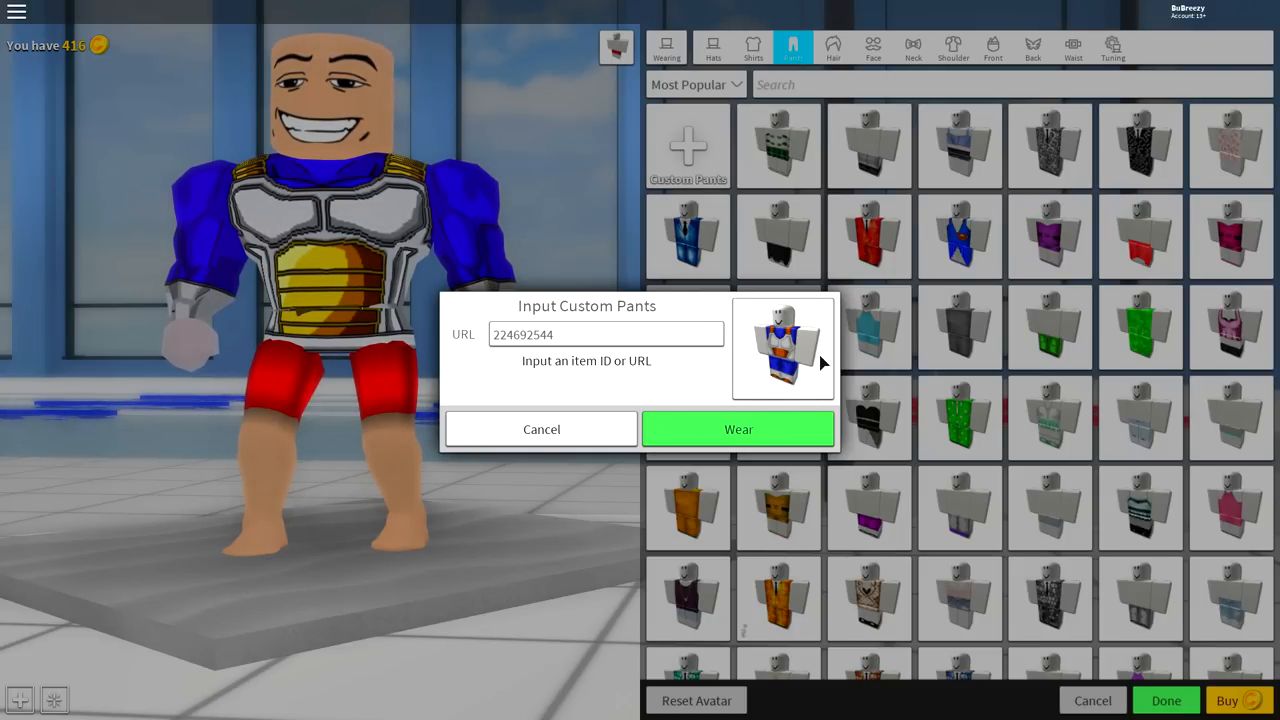
pyautogui.click(738, 428)
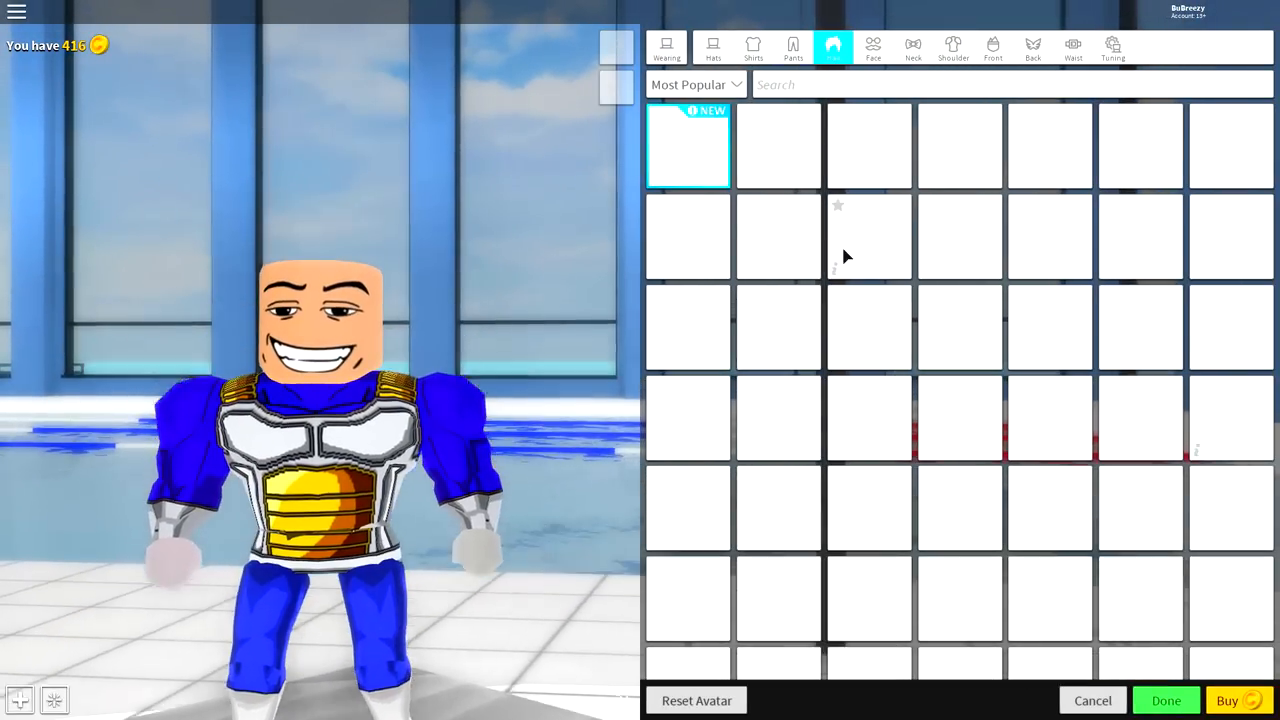
# Wear the big spiky black hair, then search 'midnight' and add the dark anime hair
pyautogui.click(712, 48)
pyautogui.write('big')
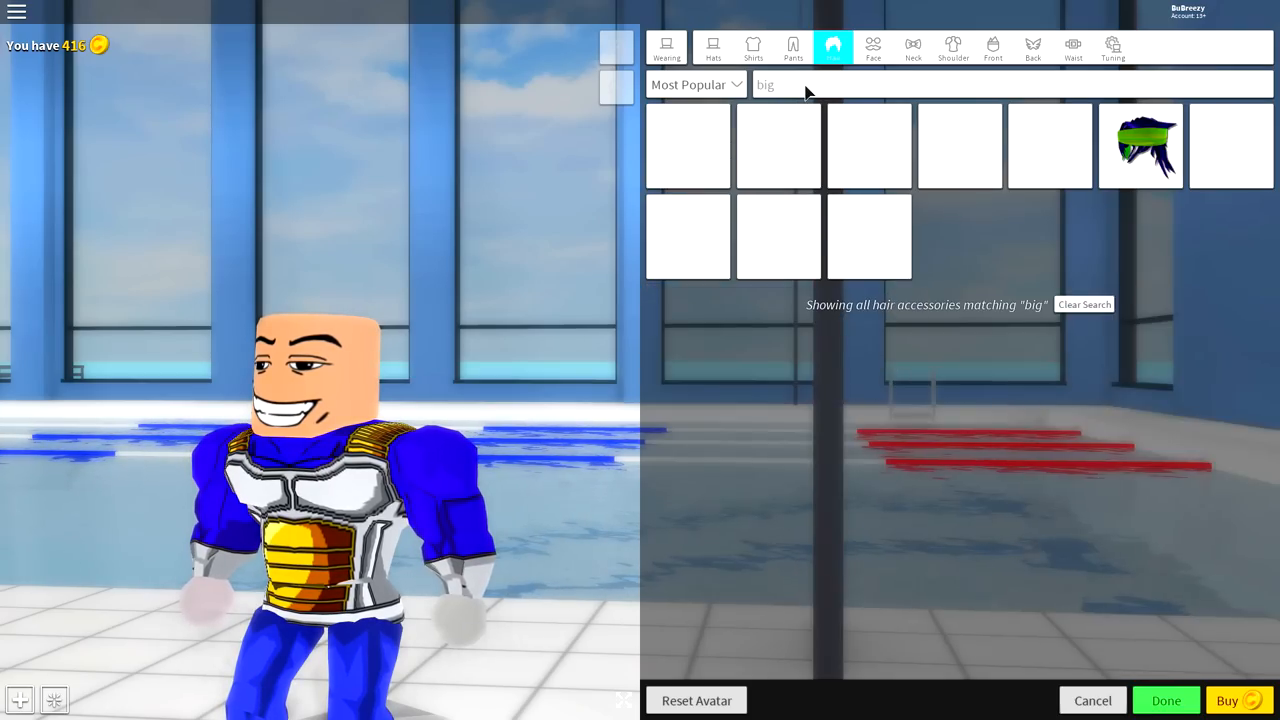
pyautogui.click(778, 146)
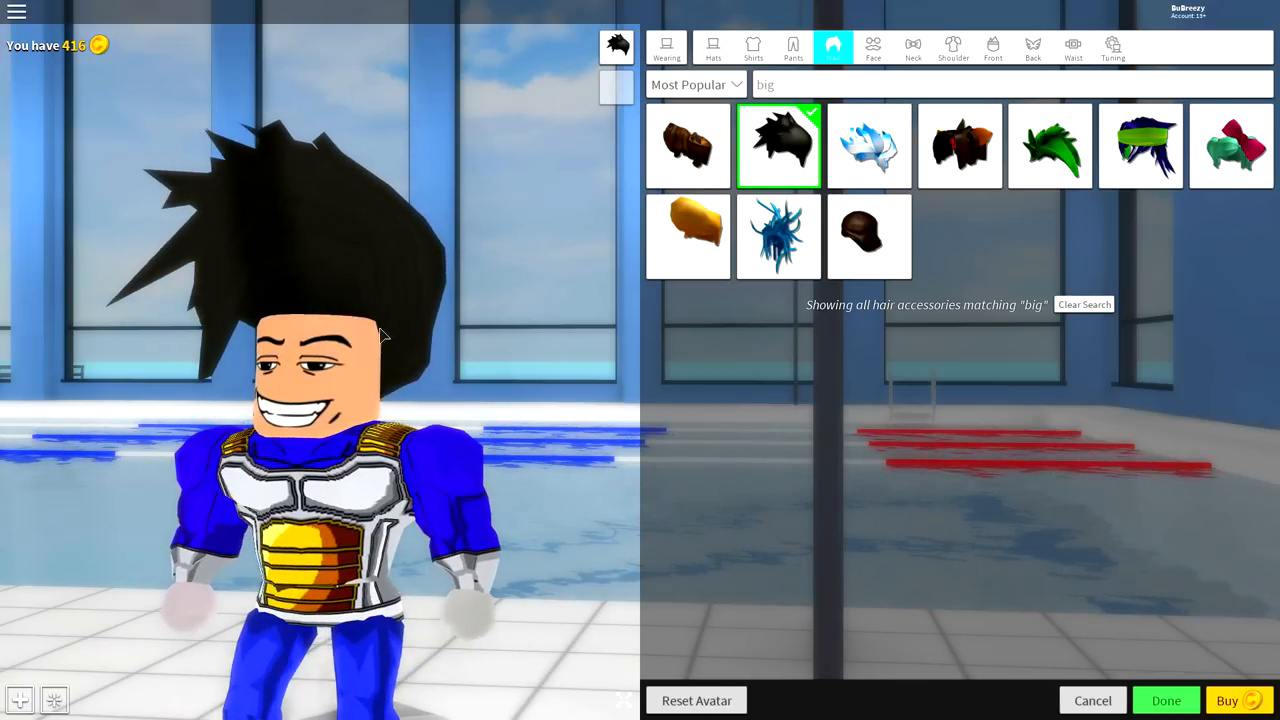
pyautogui.click(1084, 304)
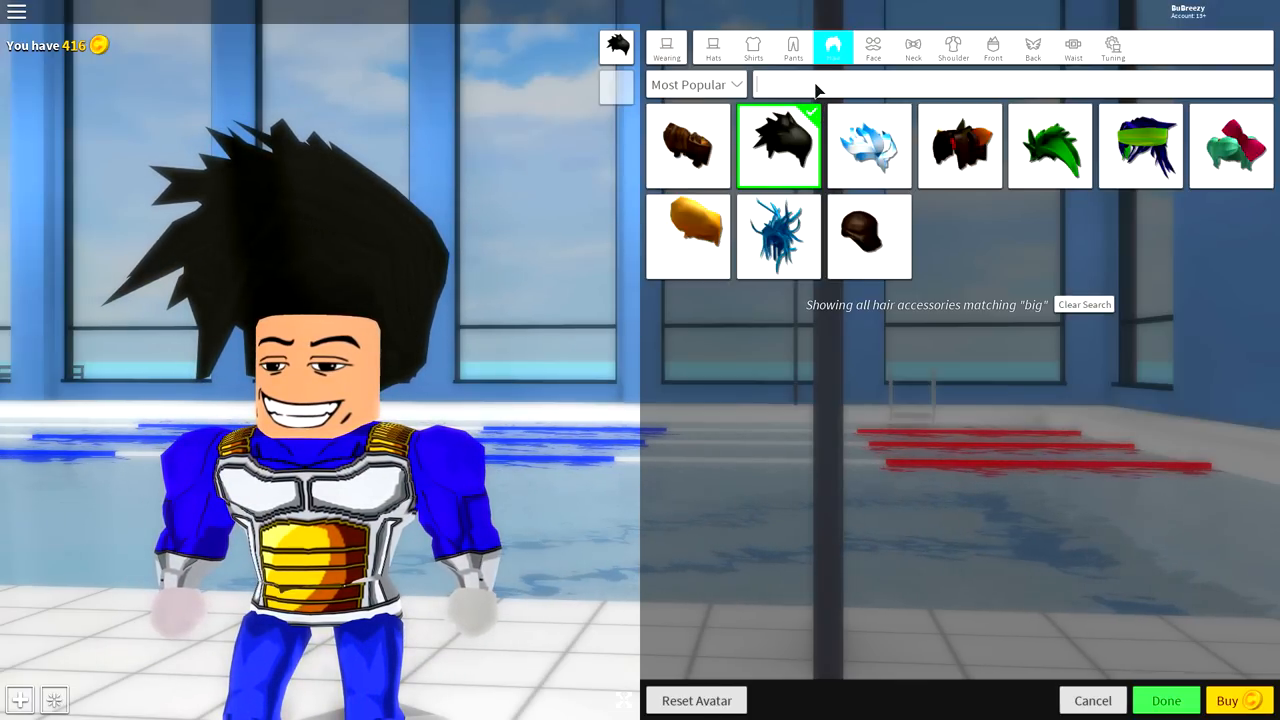
pyautogui.write('midnight')
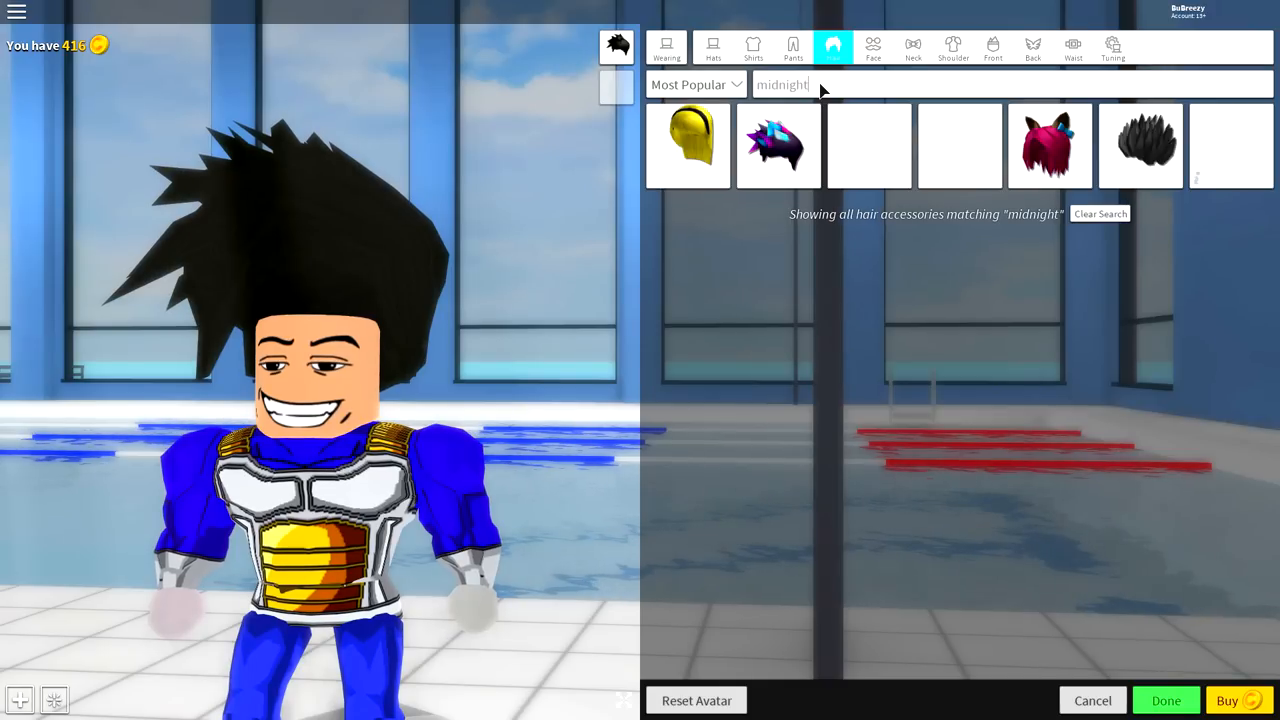
pyautogui.click(1140, 146)
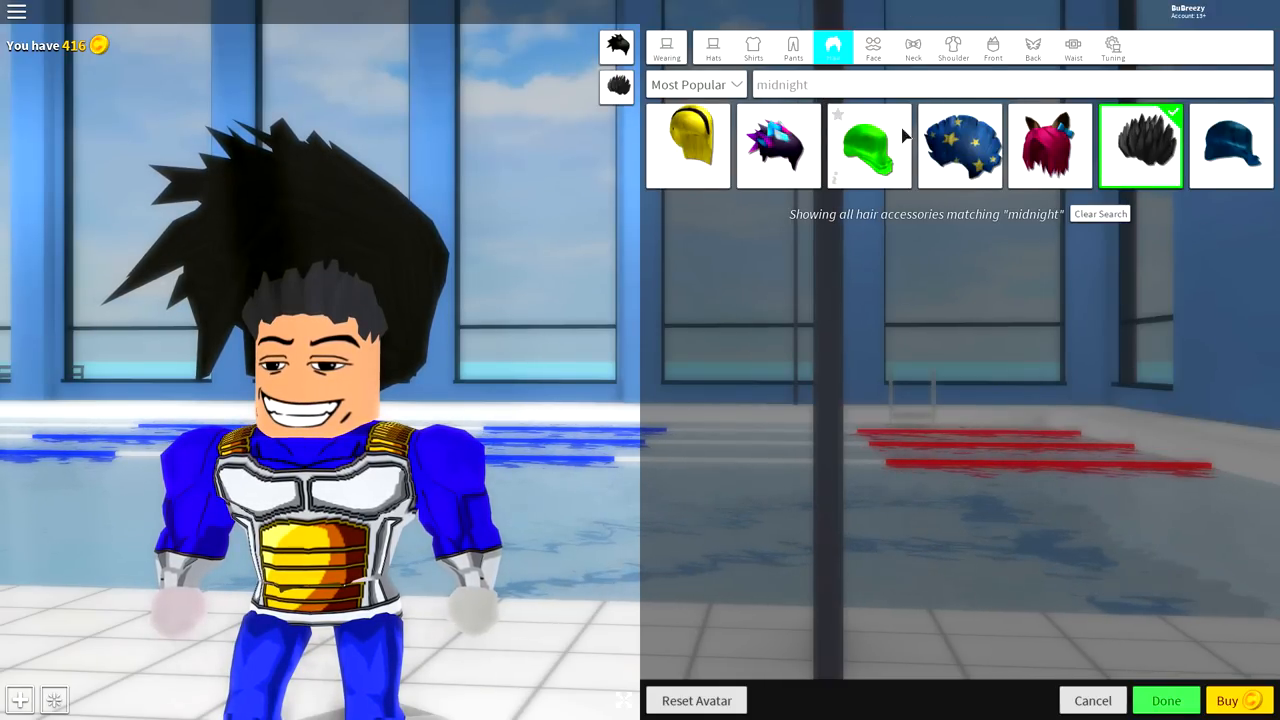
pyautogui.moveTo(616, 88)
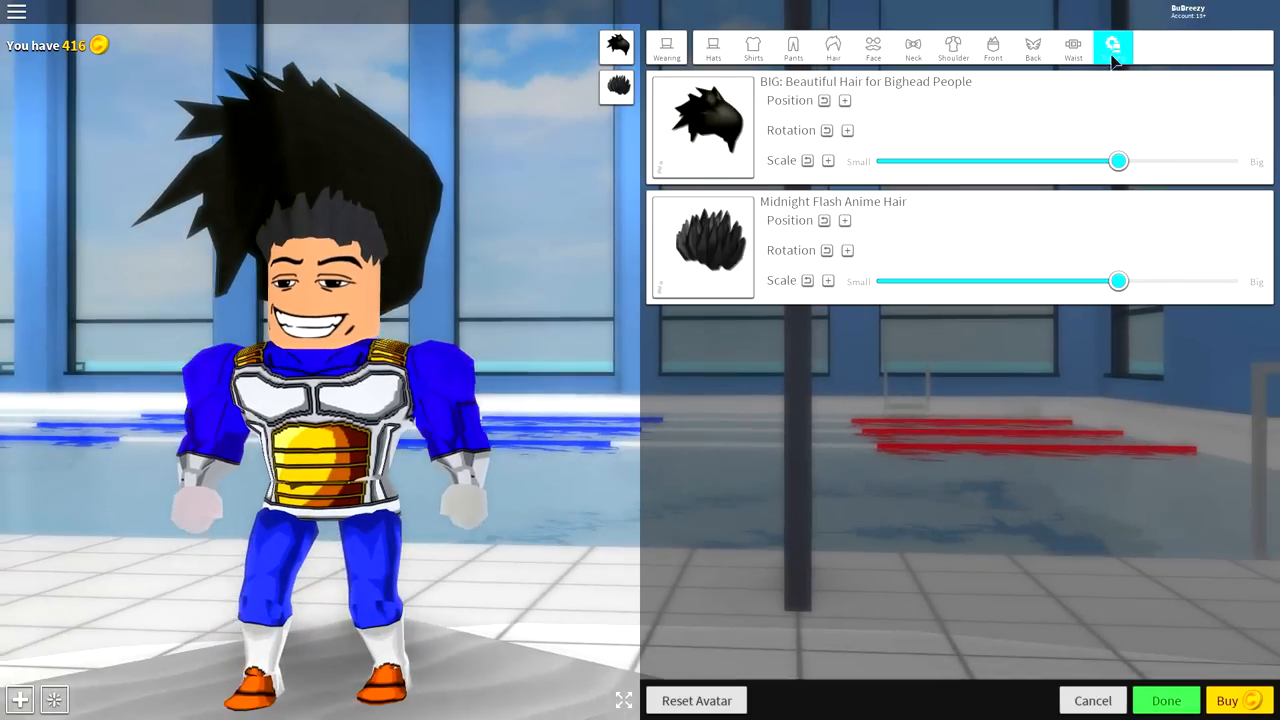
# Scale the BIG Beautiful Hair down and lower its position onto the head
pyautogui.moveTo(1118, 160); pyautogui.dragTo(1112, 160)
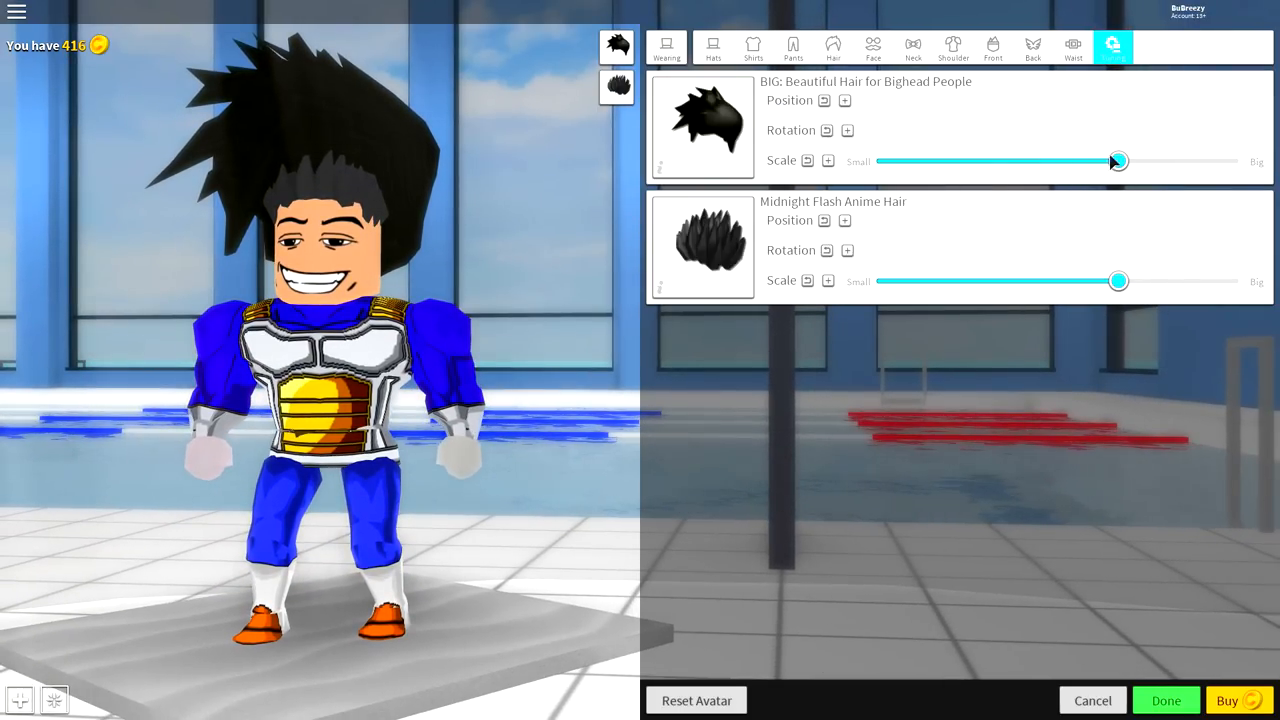
pyautogui.moveTo(1118, 160); pyautogui.dragTo(904, 160)
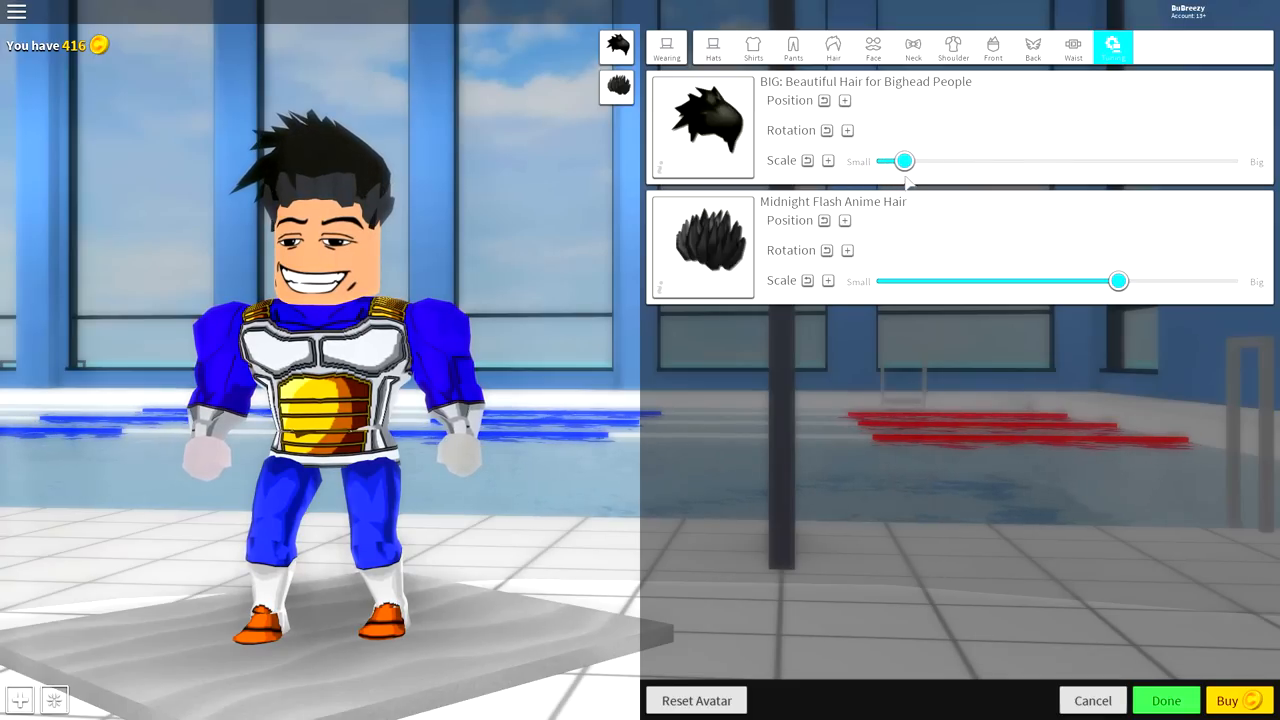
pyautogui.click(844, 100)
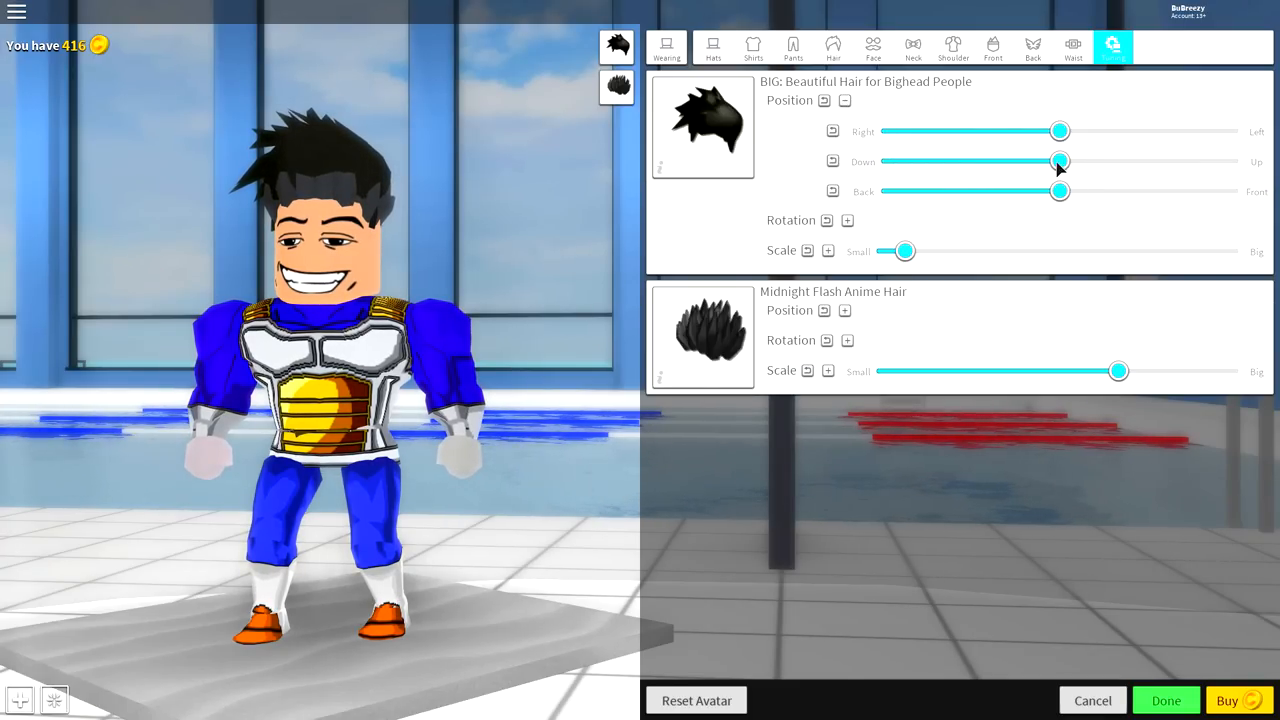
pyautogui.moveTo(1060, 160); pyautogui.dragTo(1030, 160)
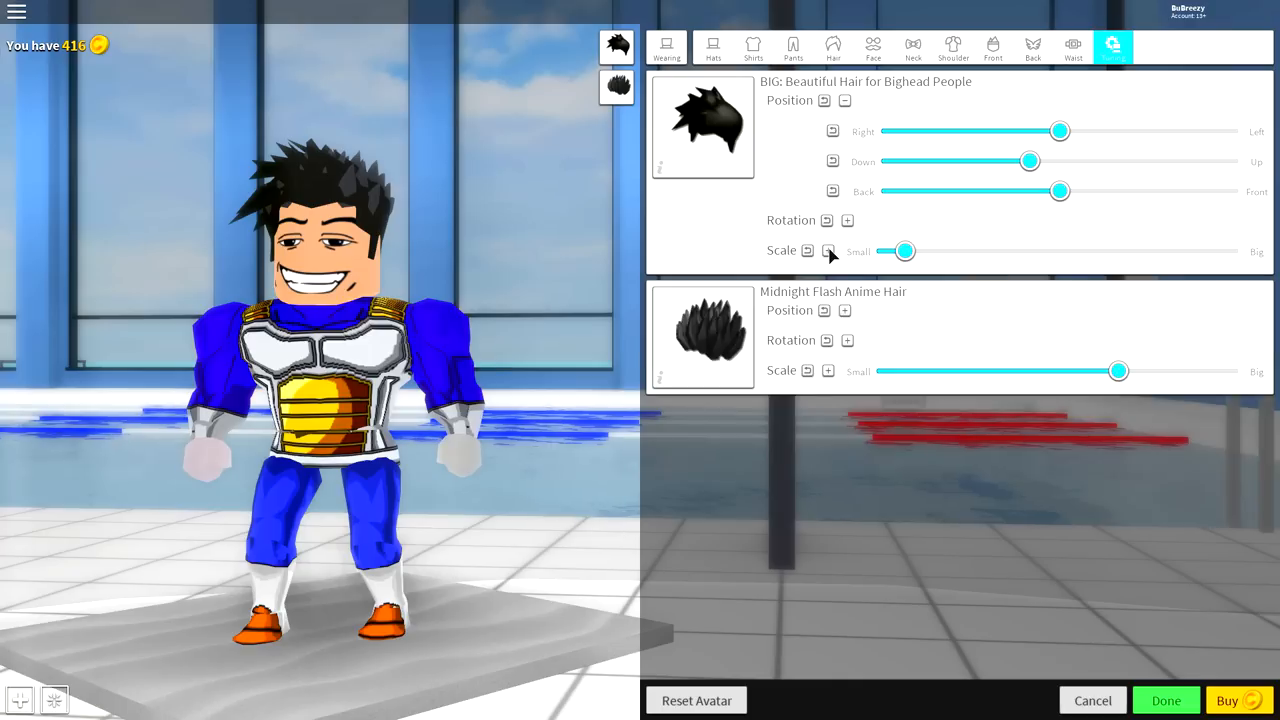